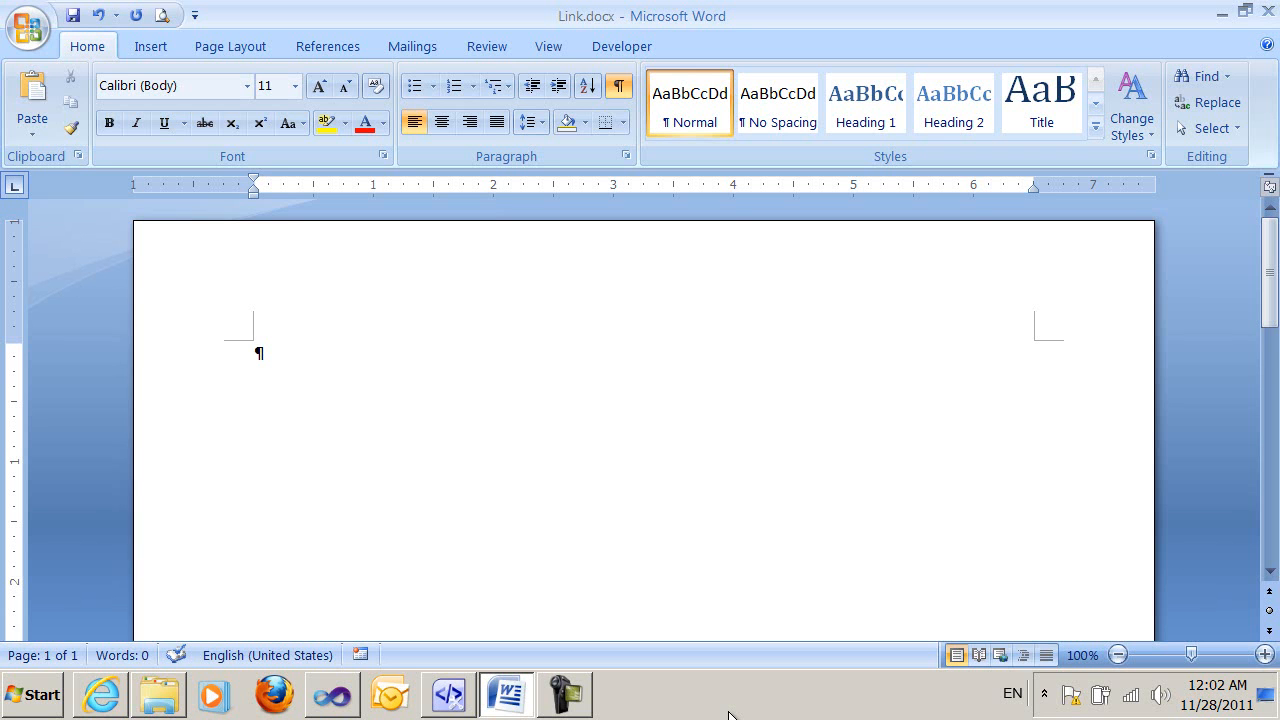
{"action": "type", "text": "http"}
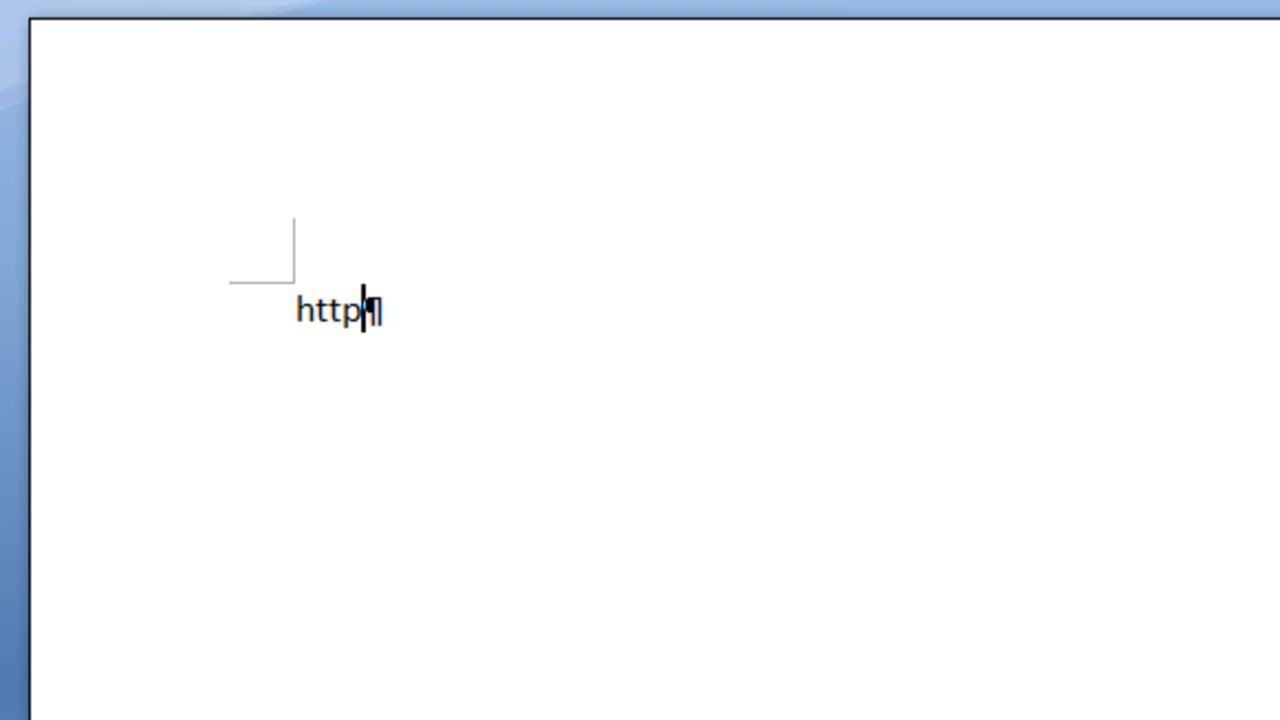
{"action": "type", "text": "://"}
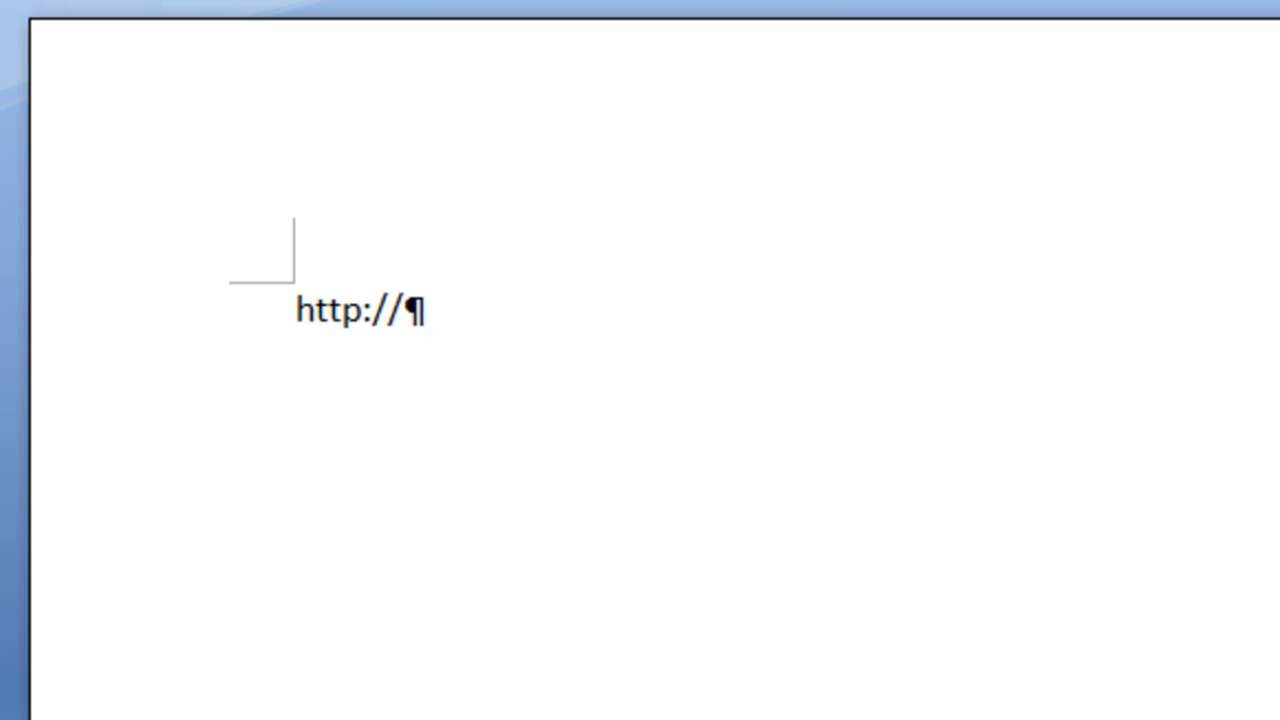
{"action": "type", "text": "(www.google"}
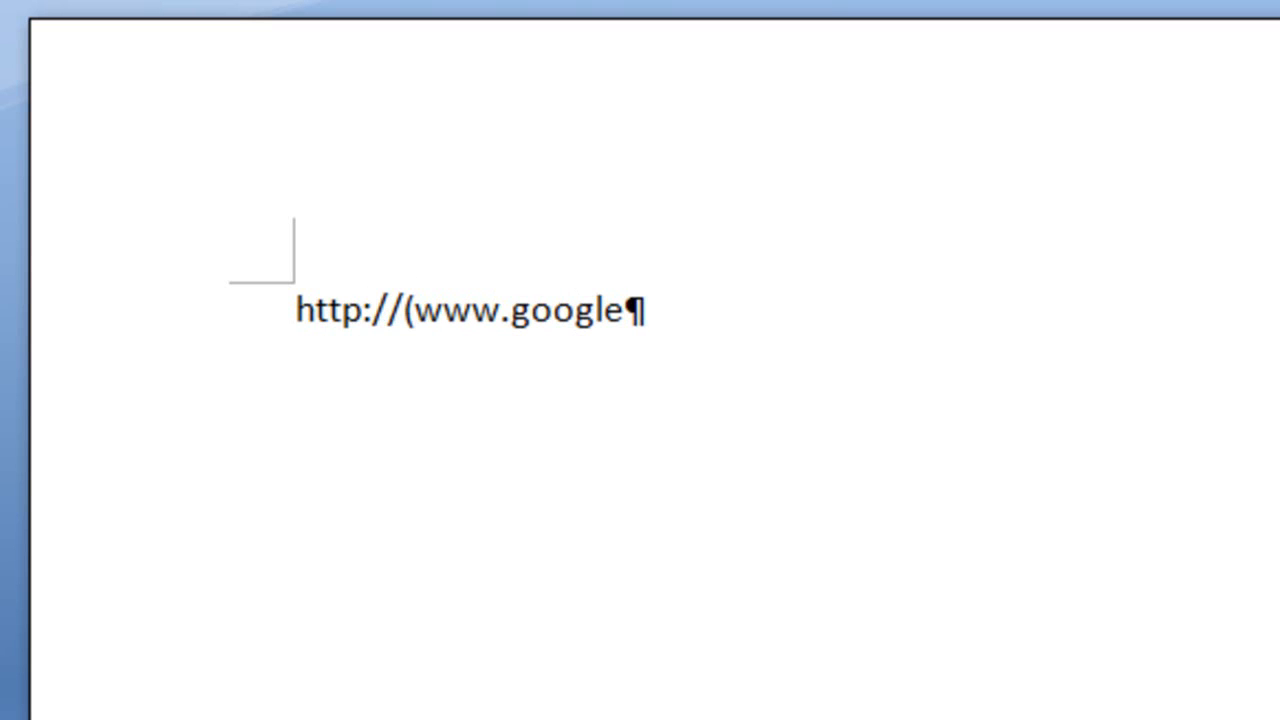
{"action": "type", "text": ".com)"}
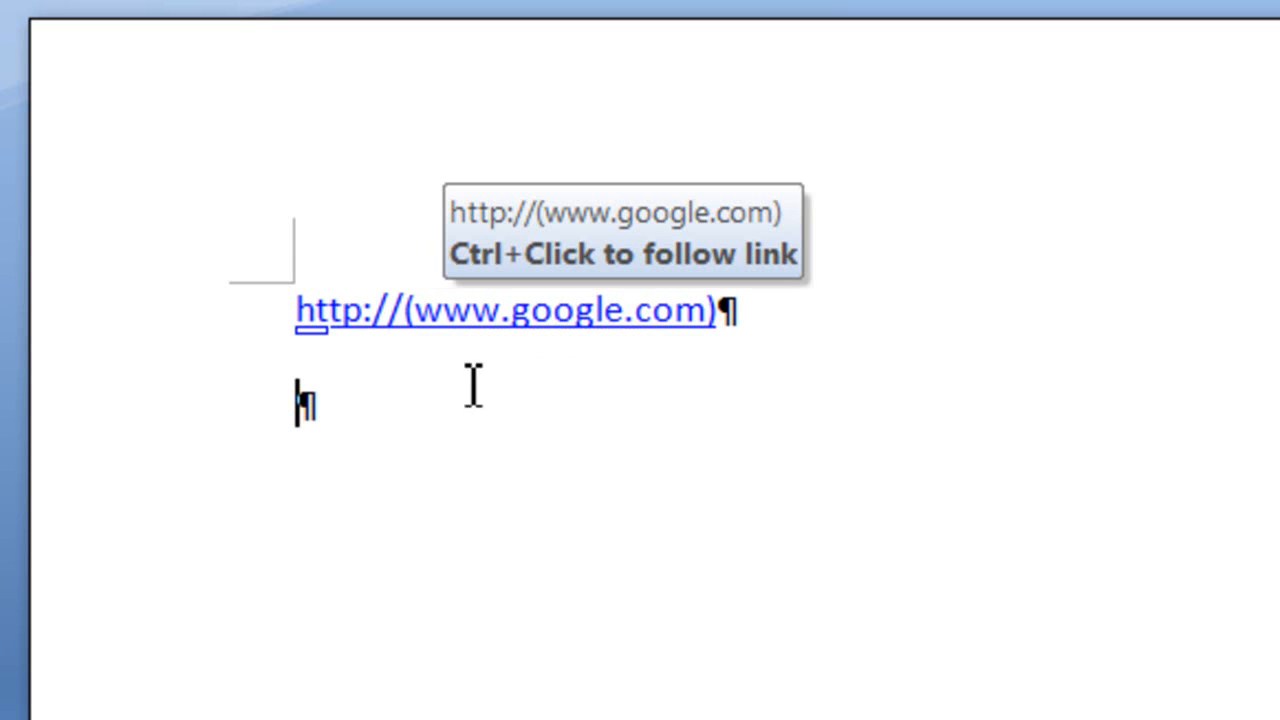
{"action": "mouse_move", "coordinate": [620, 310]}
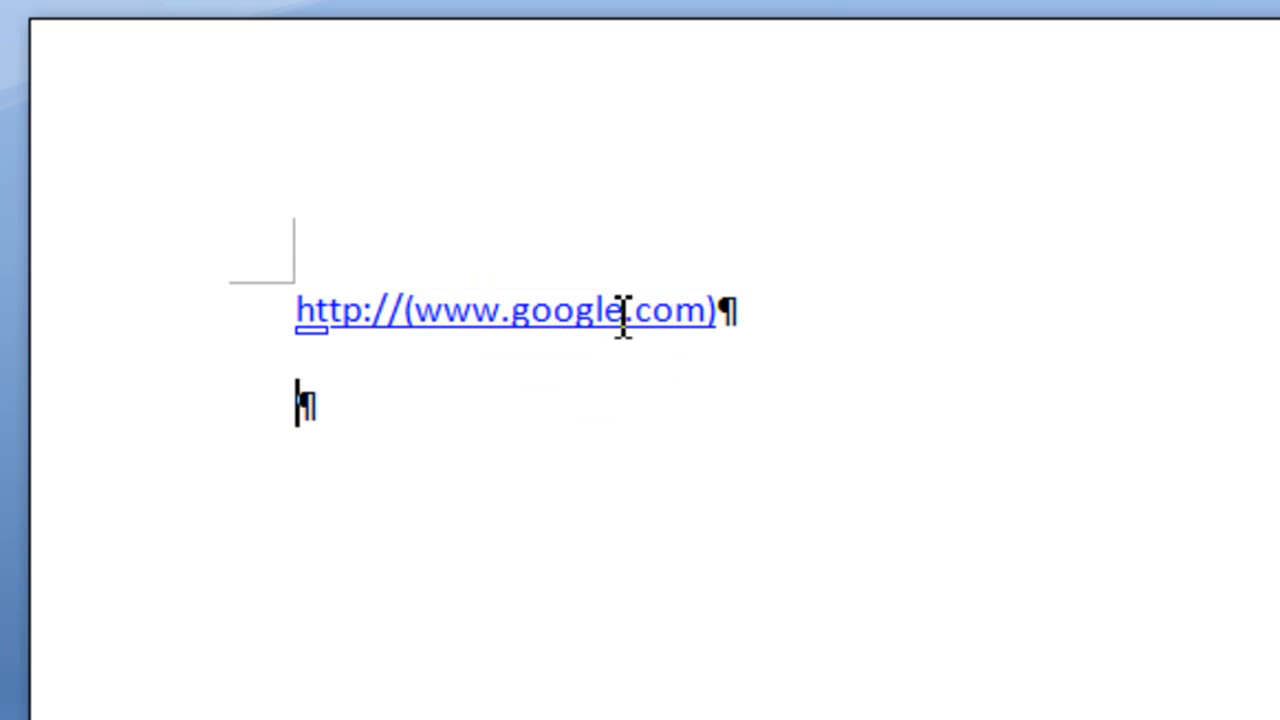
{"action": "type", "text": "http"}
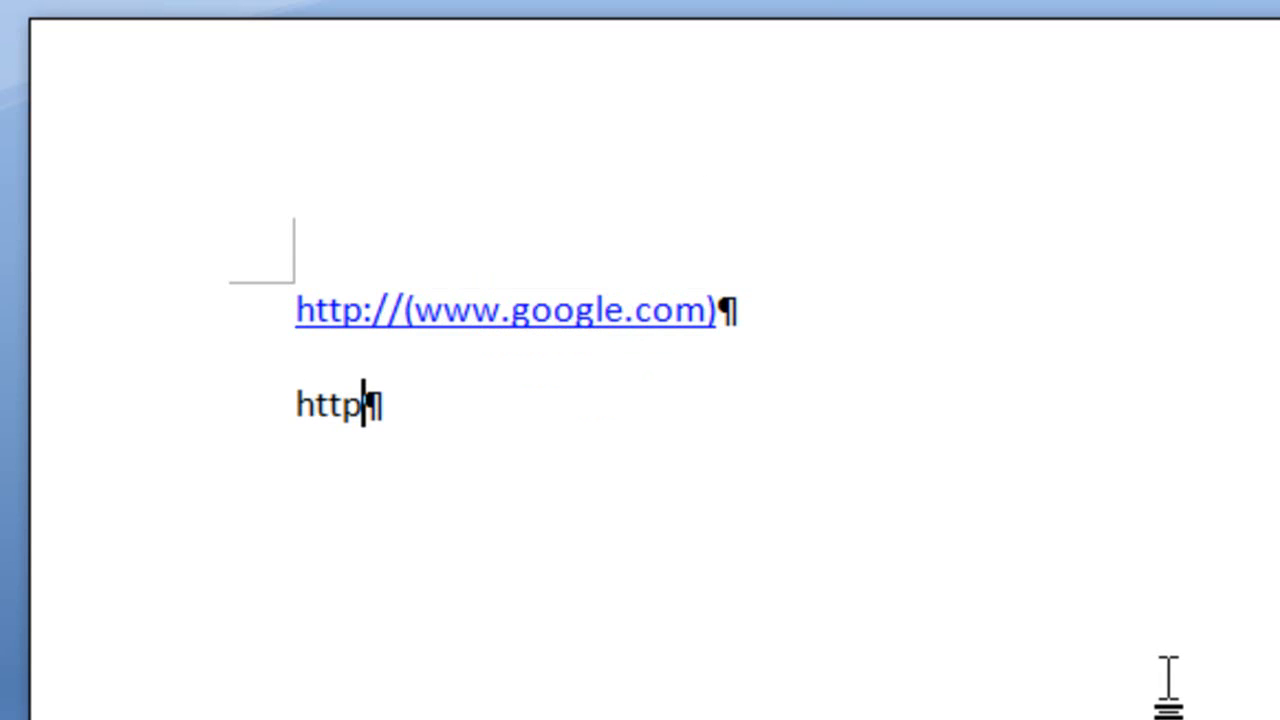
{"action": "type", "text": "://www.googl"}
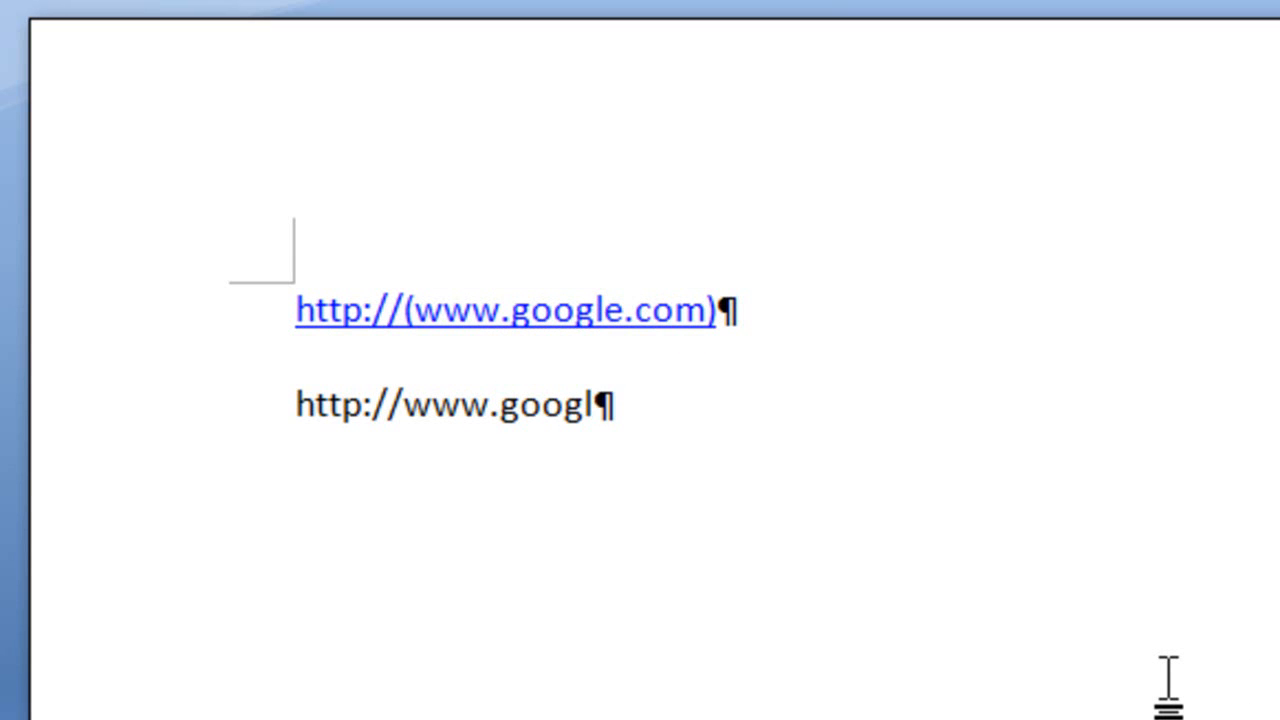
{"action": "type", "text": "e.com"}
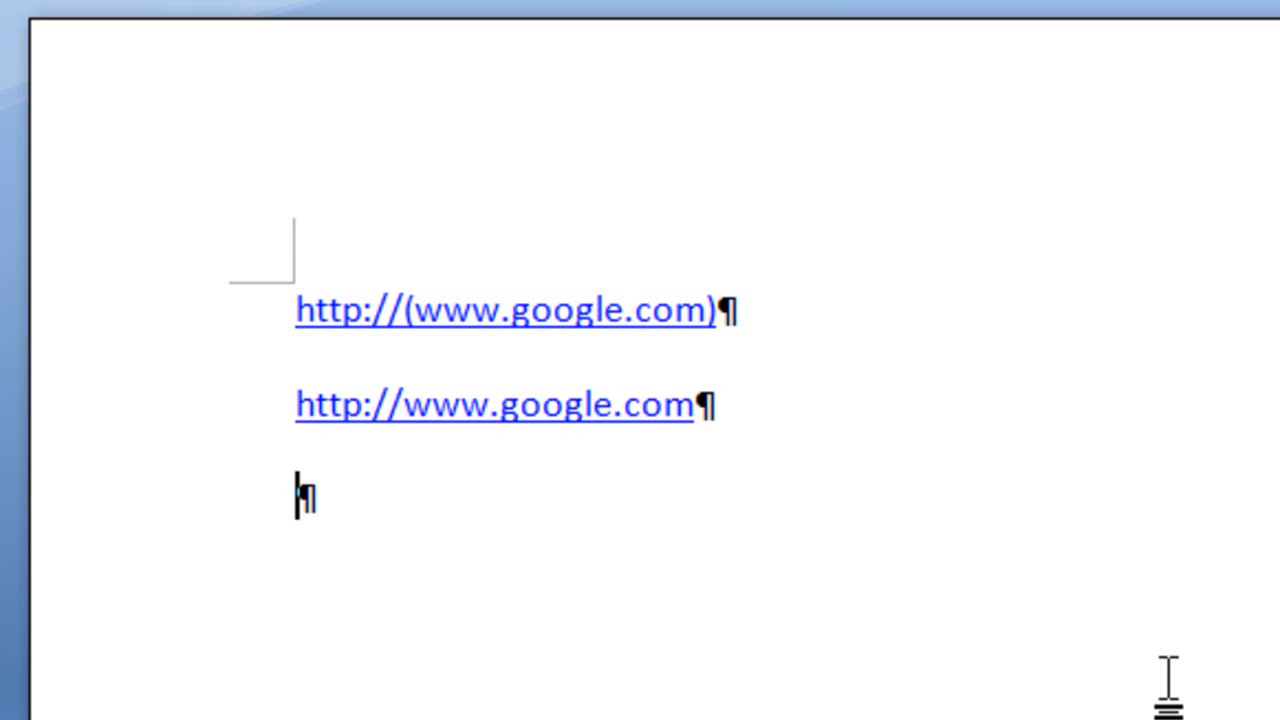
{"action": "mouse_move", "coordinate": [590, 404]}
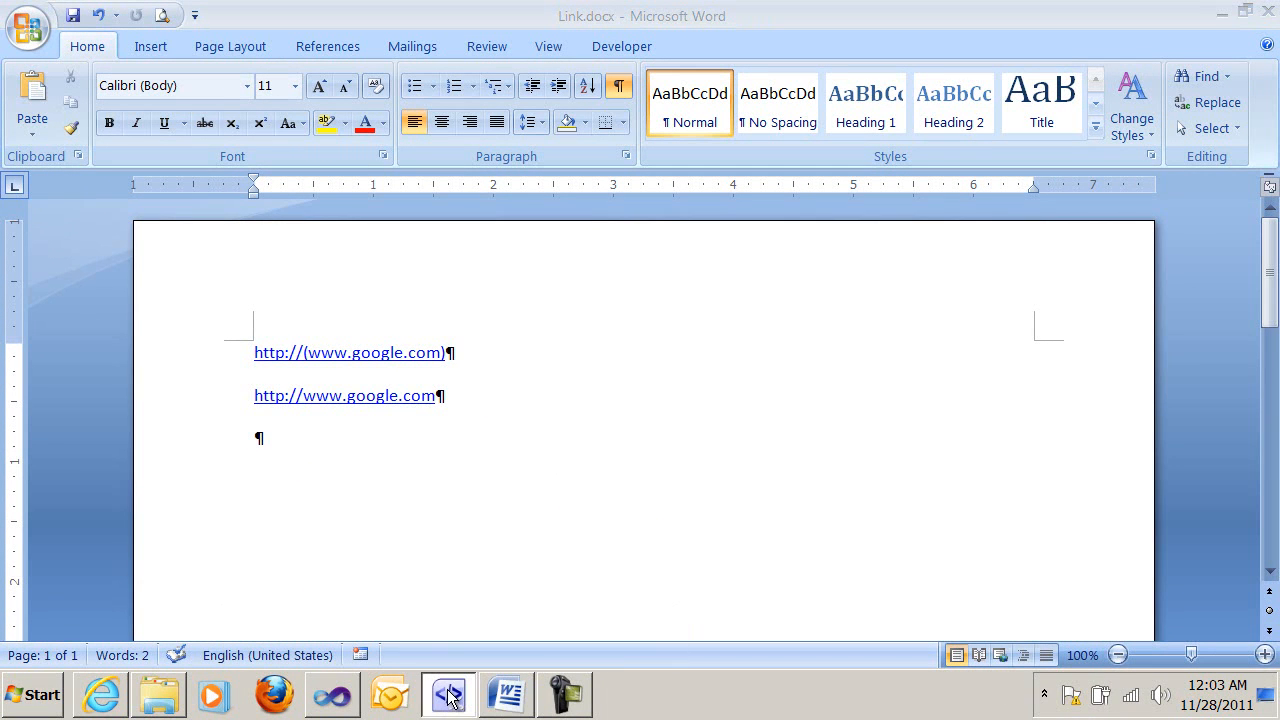
- Attempt to load Link.docx in the Productivity Tool and acknowledge the Invalid URI hostname error
{"action": "left_click", "coordinate": [448, 694]}
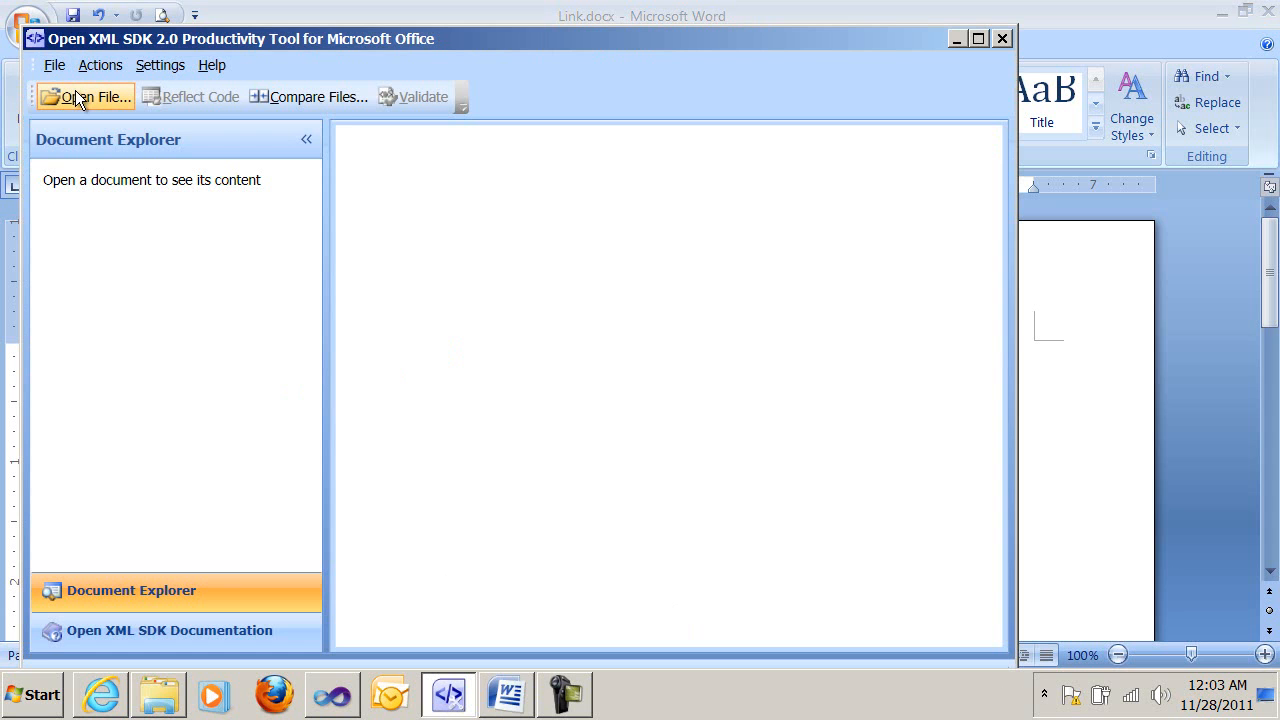
{"action": "left_click", "coordinate": [90, 96]}
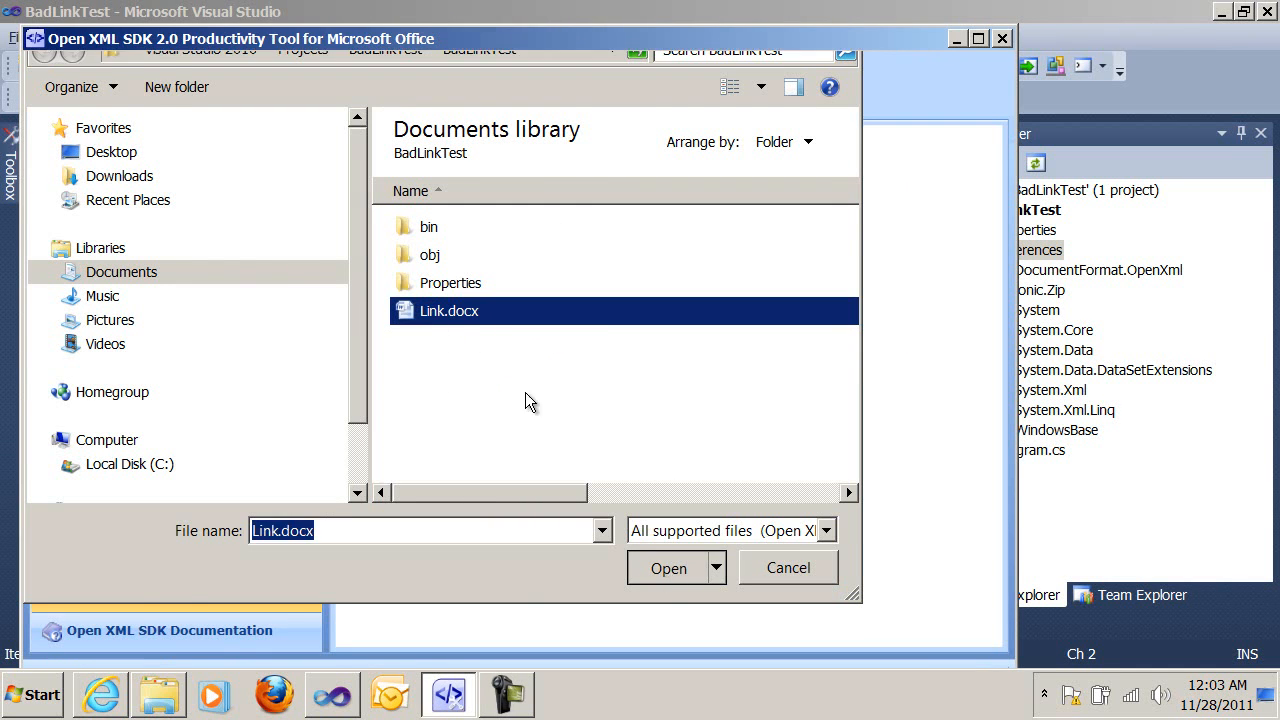
{"action": "left_click", "coordinate": [668, 568]}
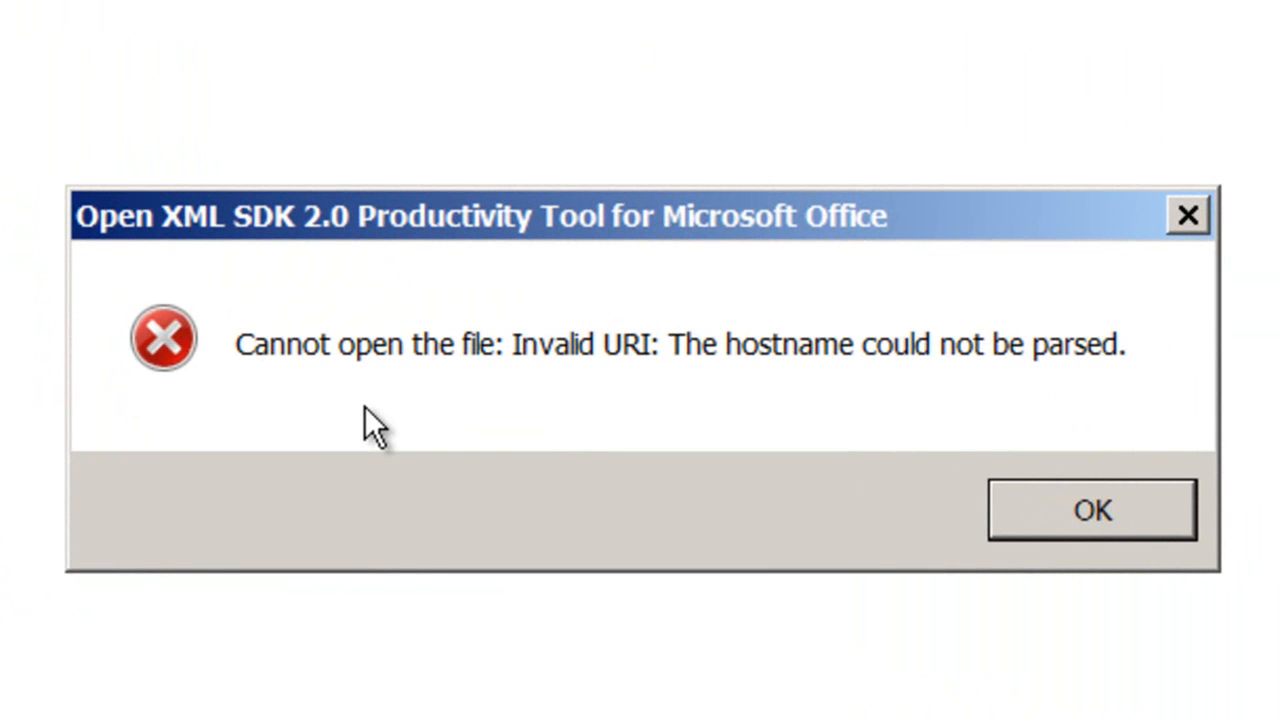
{"action": "mouse_move", "coordinate": [416, 486]}
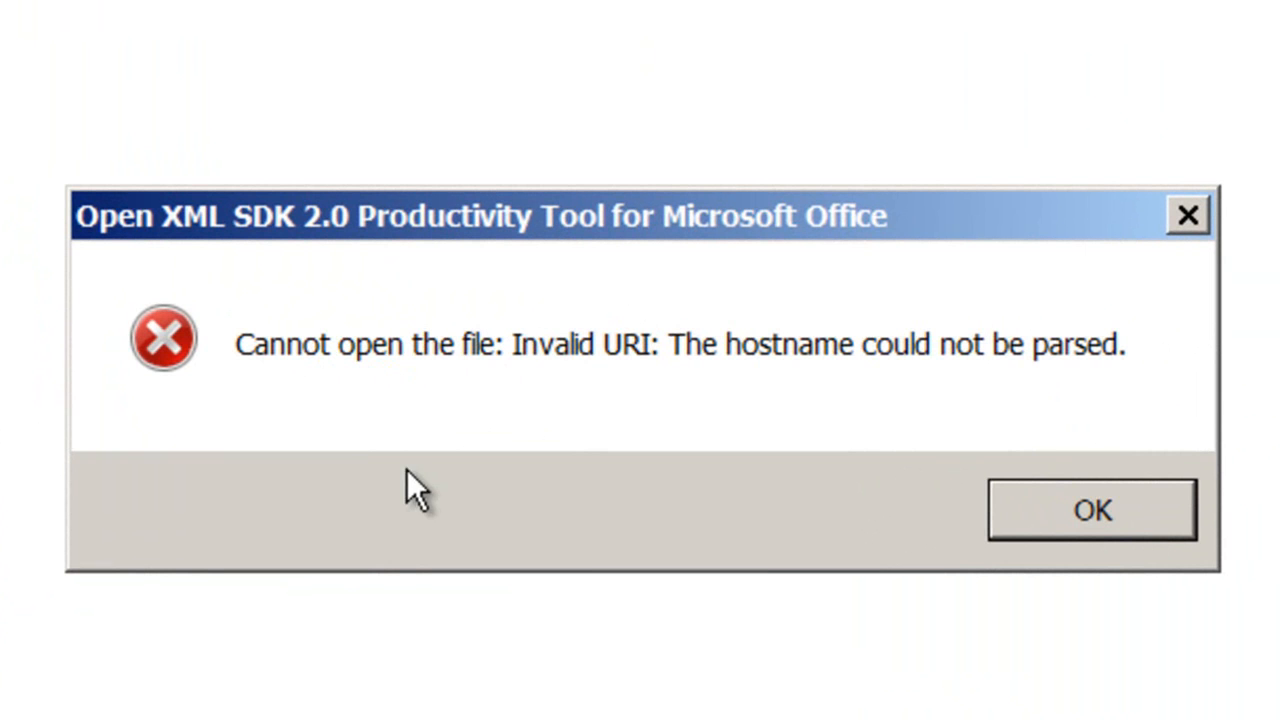
{"action": "mouse_move", "coordinate": [410, 530]}
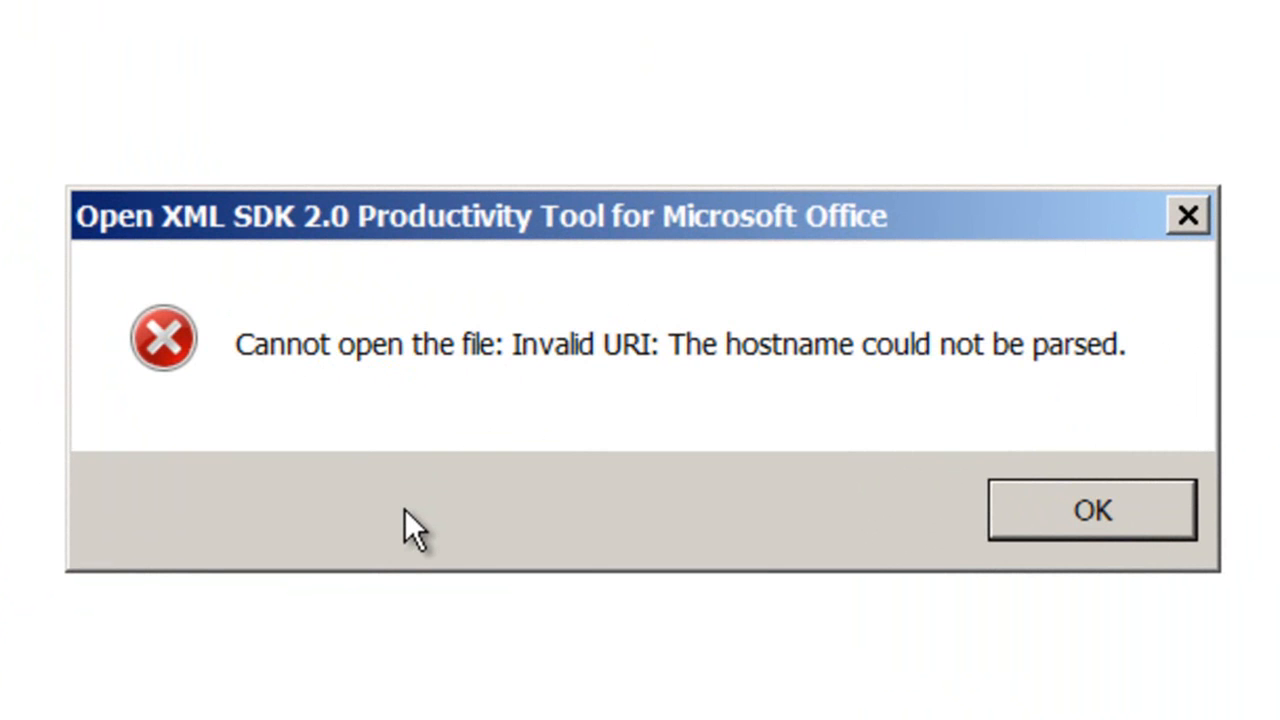
{"action": "left_click", "coordinate": [1092, 510]}
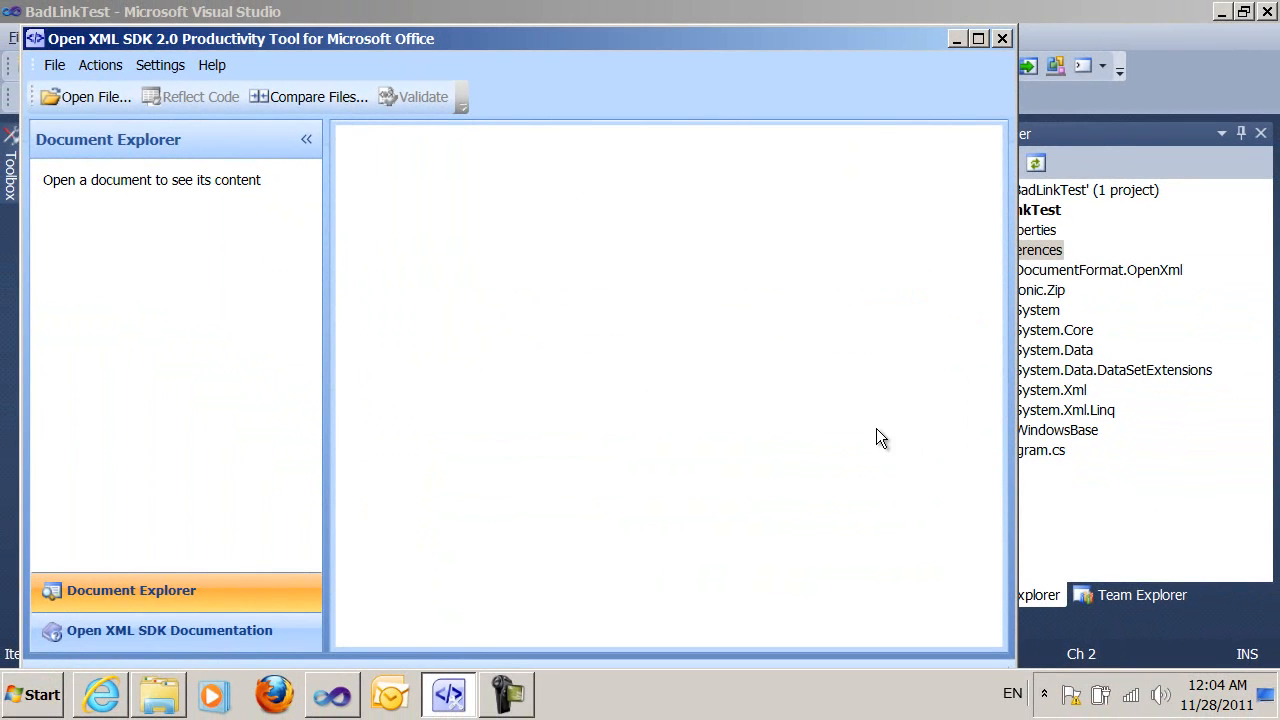
{"action": "mouse_move", "coordinate": [616, 44]}
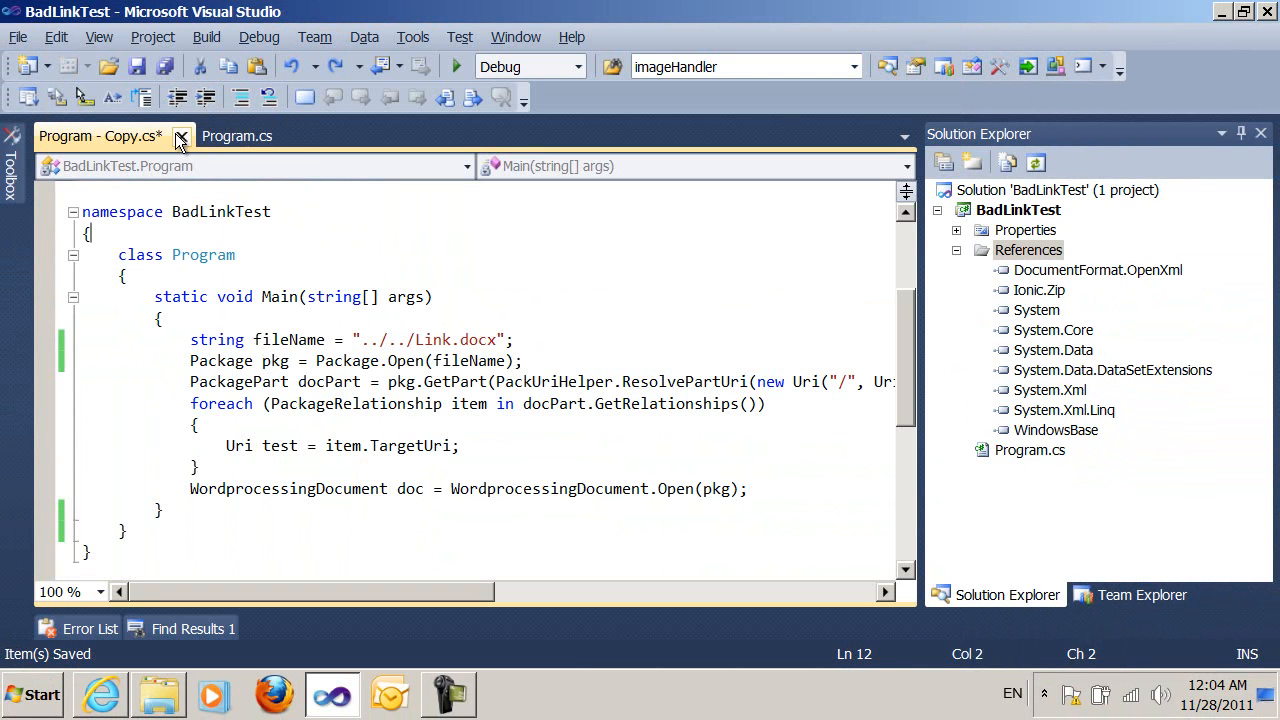
- Bring Link.docx from the project folder into Visual Studio, showing its docProps and word package parts
{"action": "left_click", "coordinate": [236, 136]}
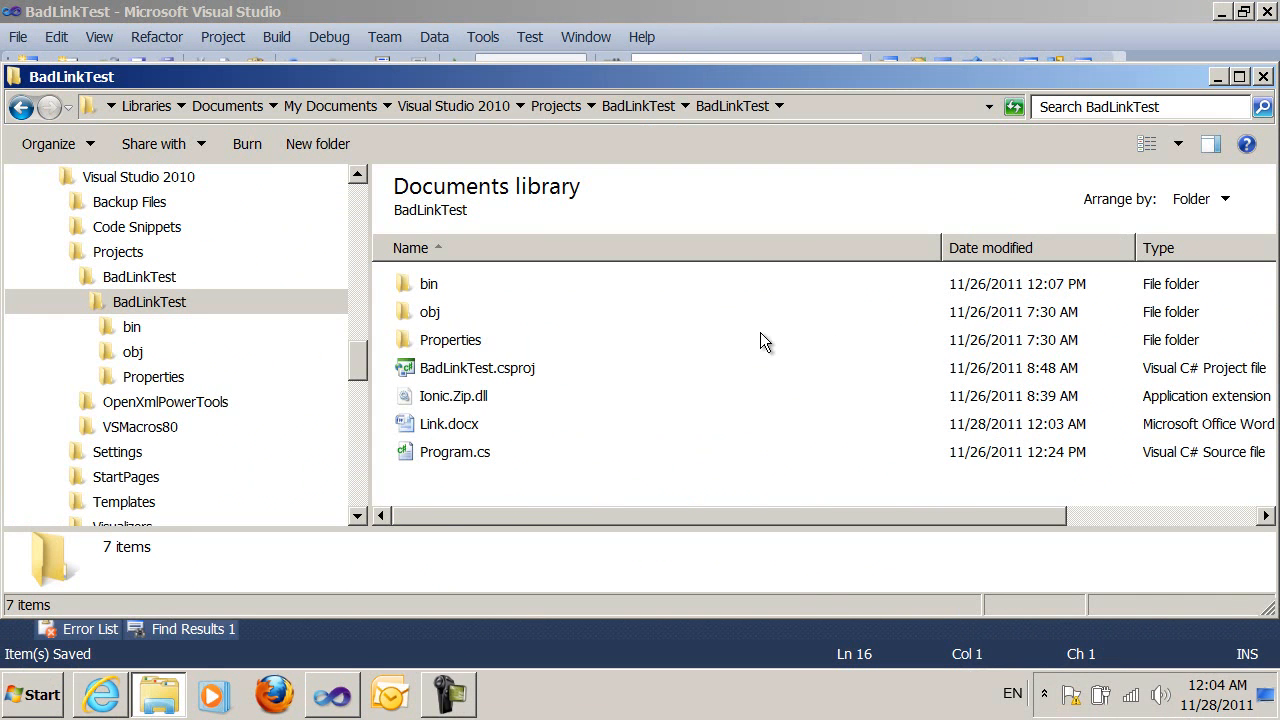
{"action": "mouse_move", "coordinate": [448, 424]}
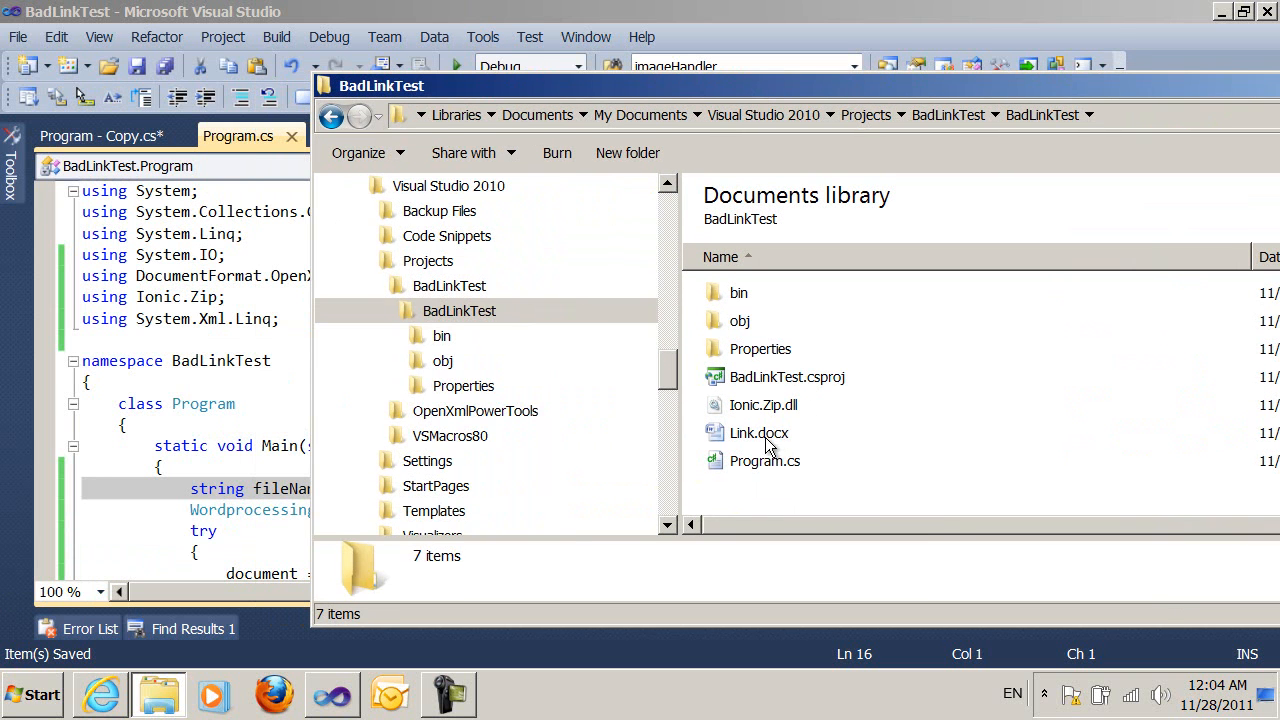
{"action": "left_click", "coordinate": [760, 432]}
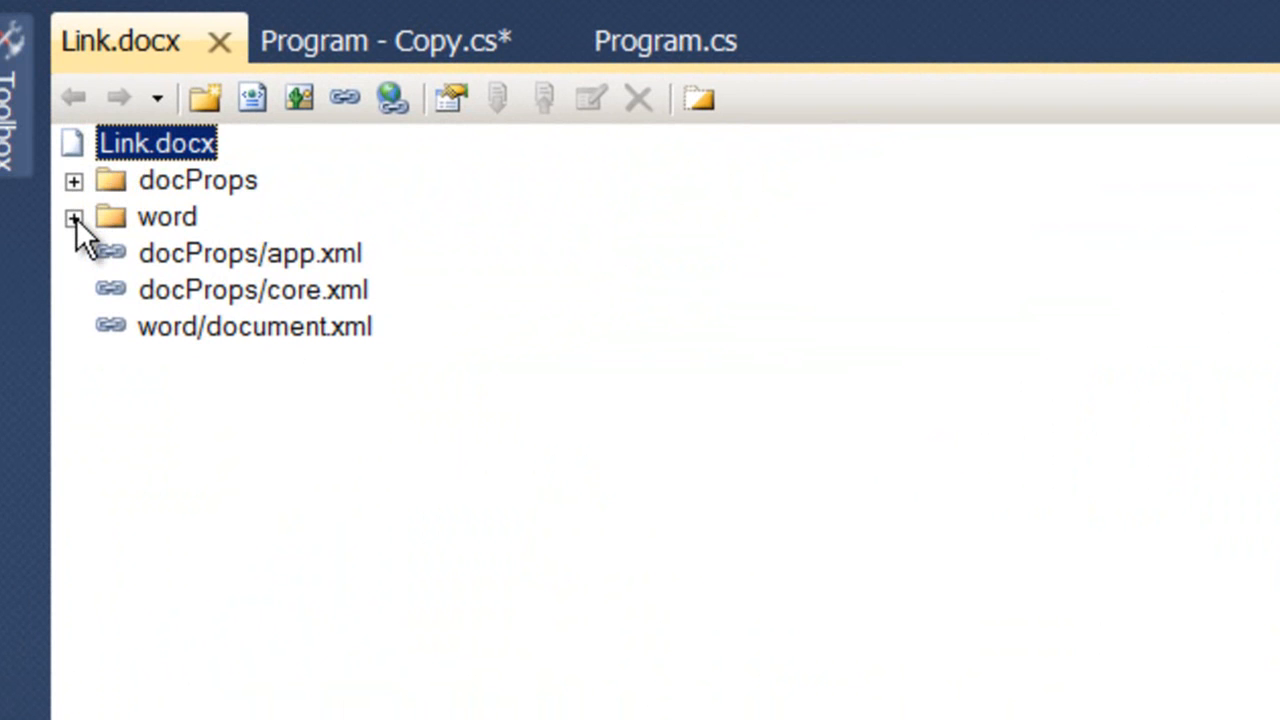
- Expand the word and theme folders to reveal document.xml, styles.xml and theme1.xml
{"action": "left_click", "coordinate": [74, 216]}
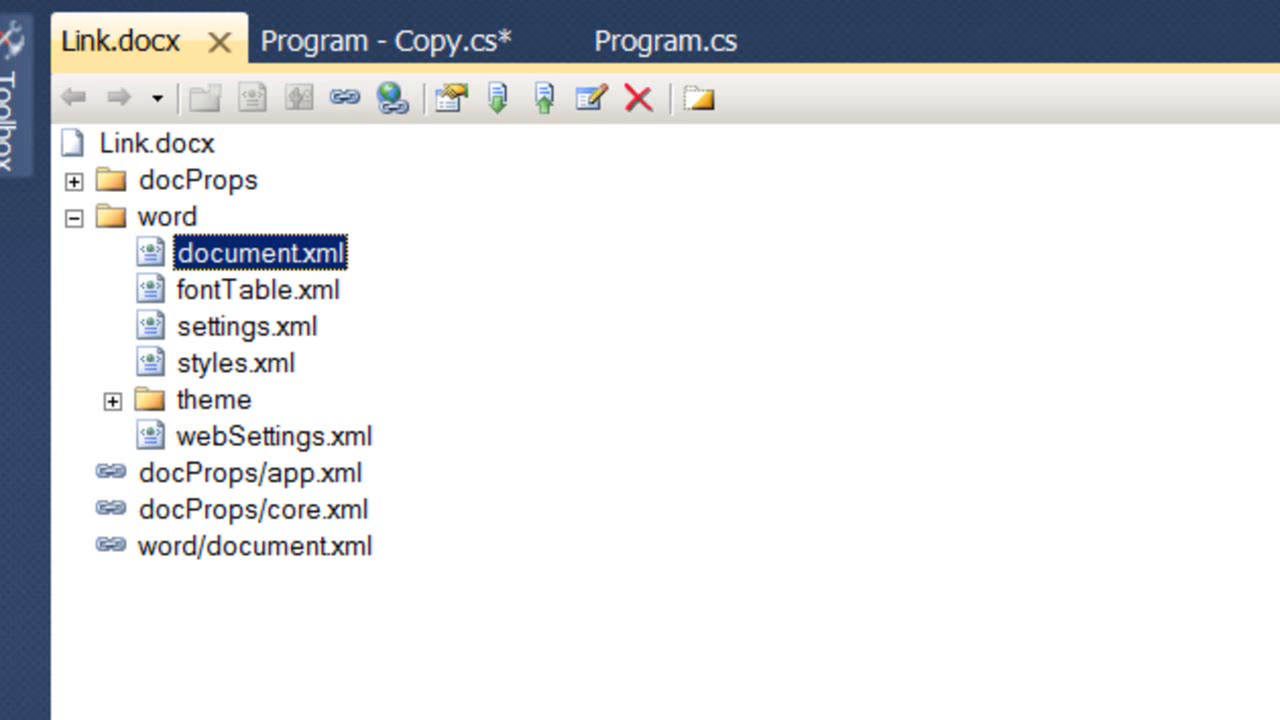
{"action": "left_click", "coordinate": [112, 400]}
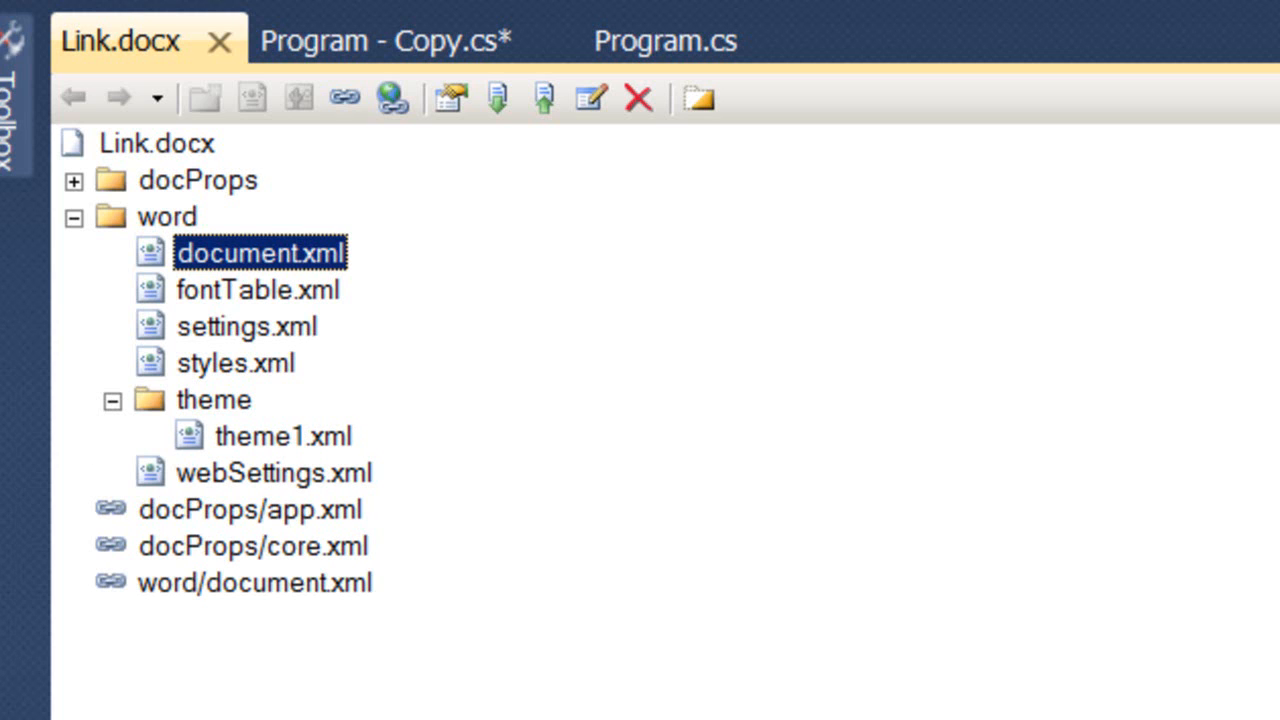
{"action": "mouse_move", "coordinate": [544, 364]}
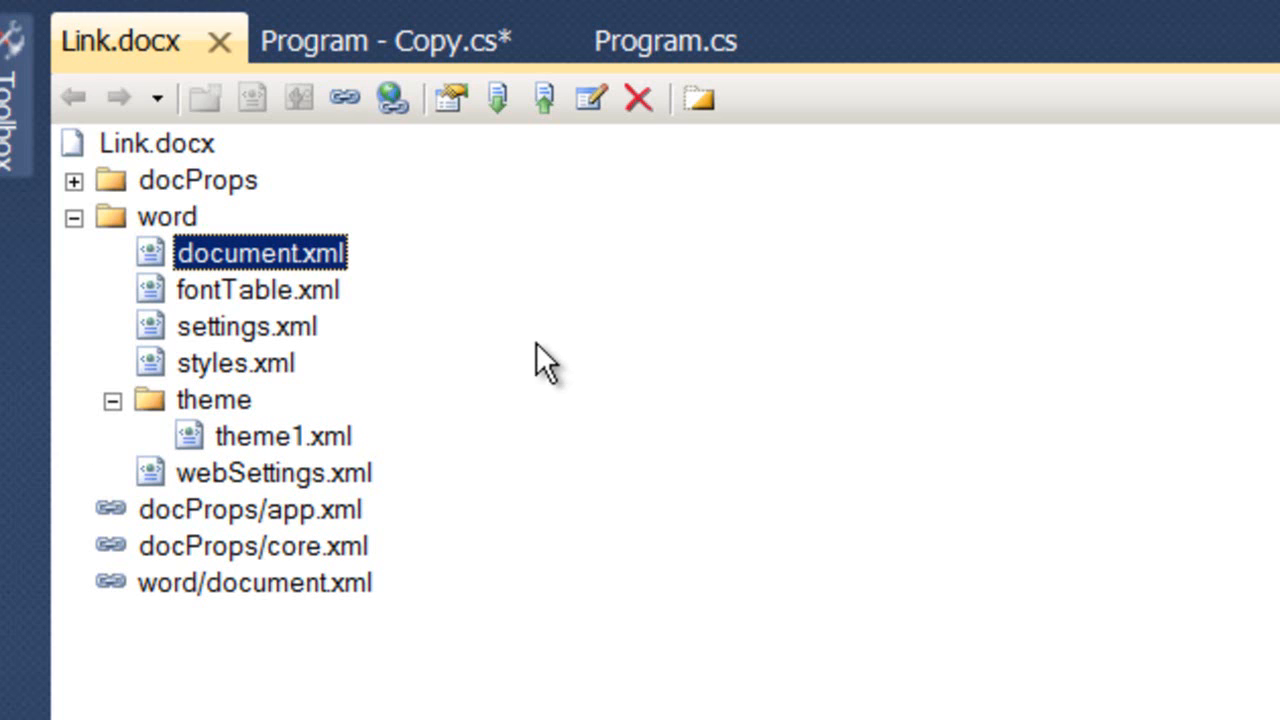
{"action": "mouse_move", "coordinate": [136, 42]}
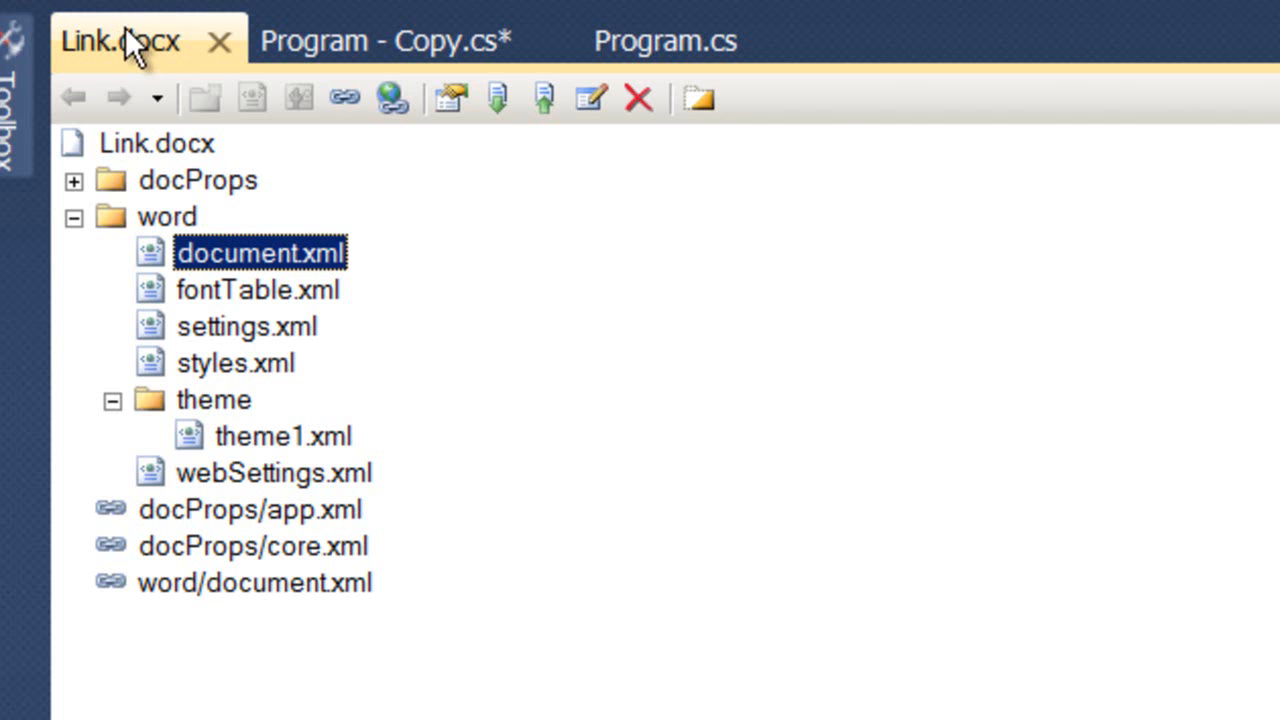
{"action": "mouse_move", "coordinate": [222, 222]}
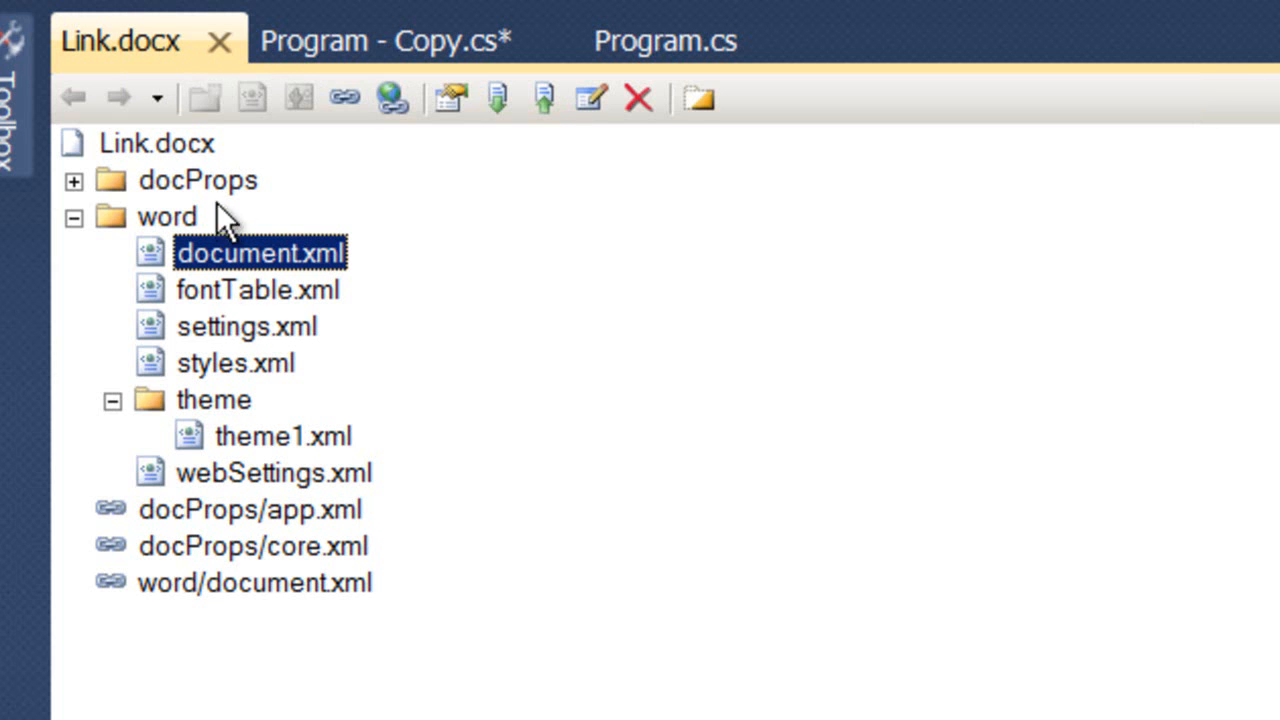
{"action": "mouse_move", "coordinate": [250, 262]}
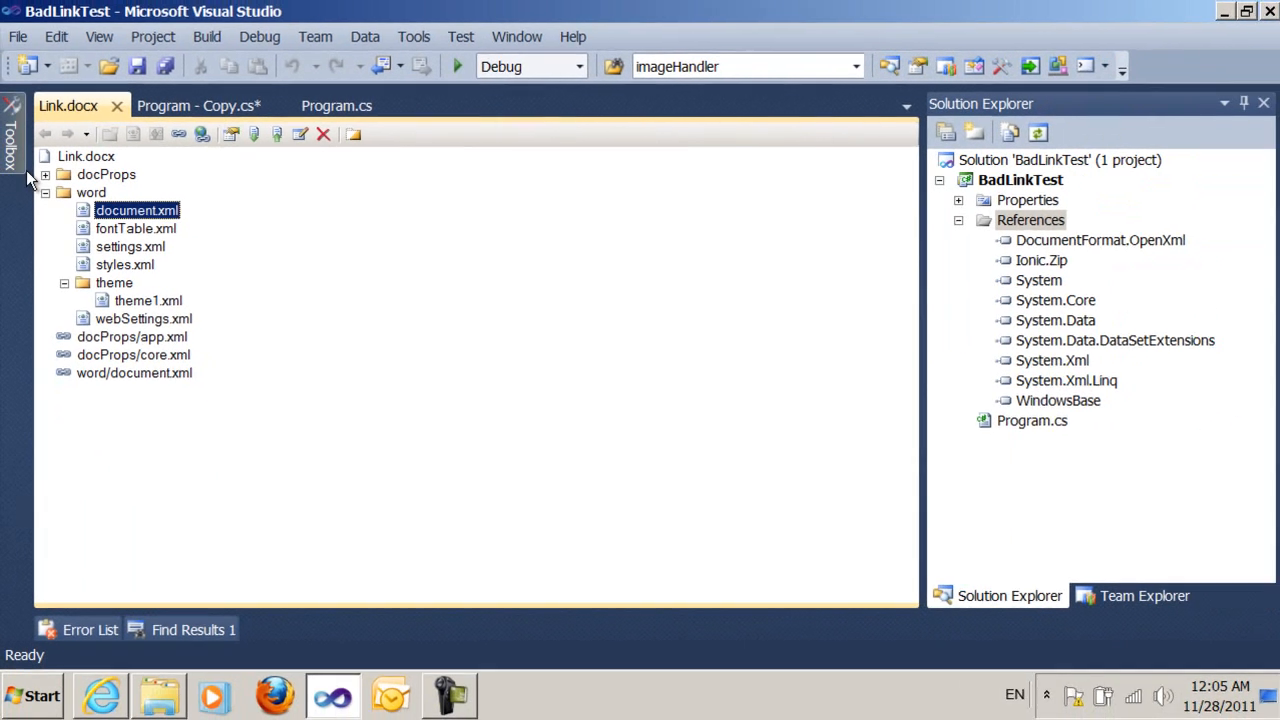
{"action": "mouse_move", "coordinate": [116, 106]}
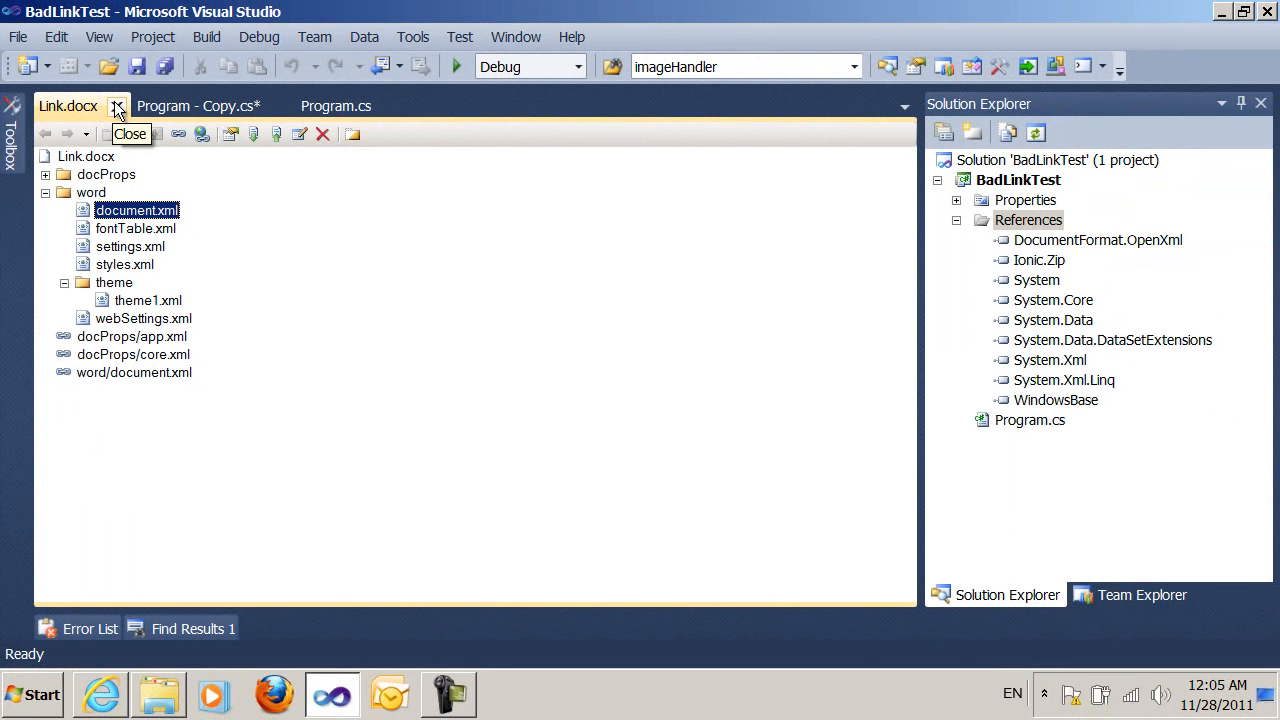
{"action": "left_click", "coordinate": [116, 104]}
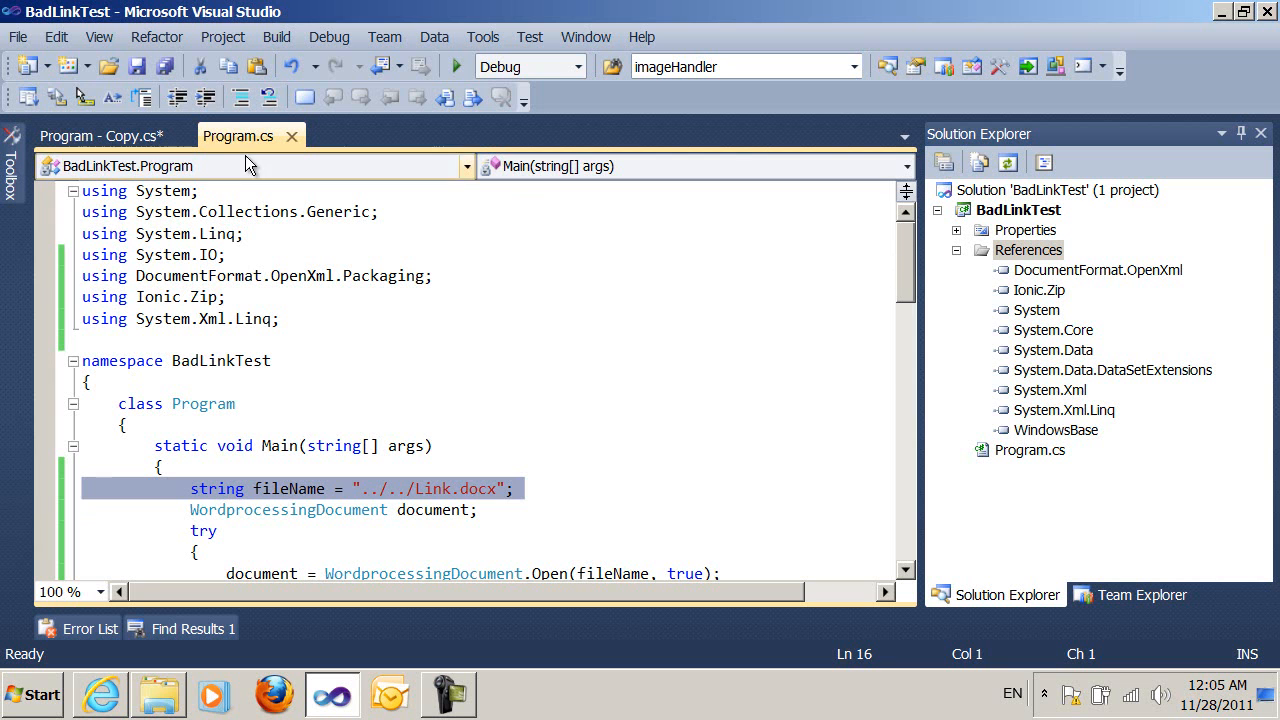
{"action": "left_click", "coordinate": [100, 136]}
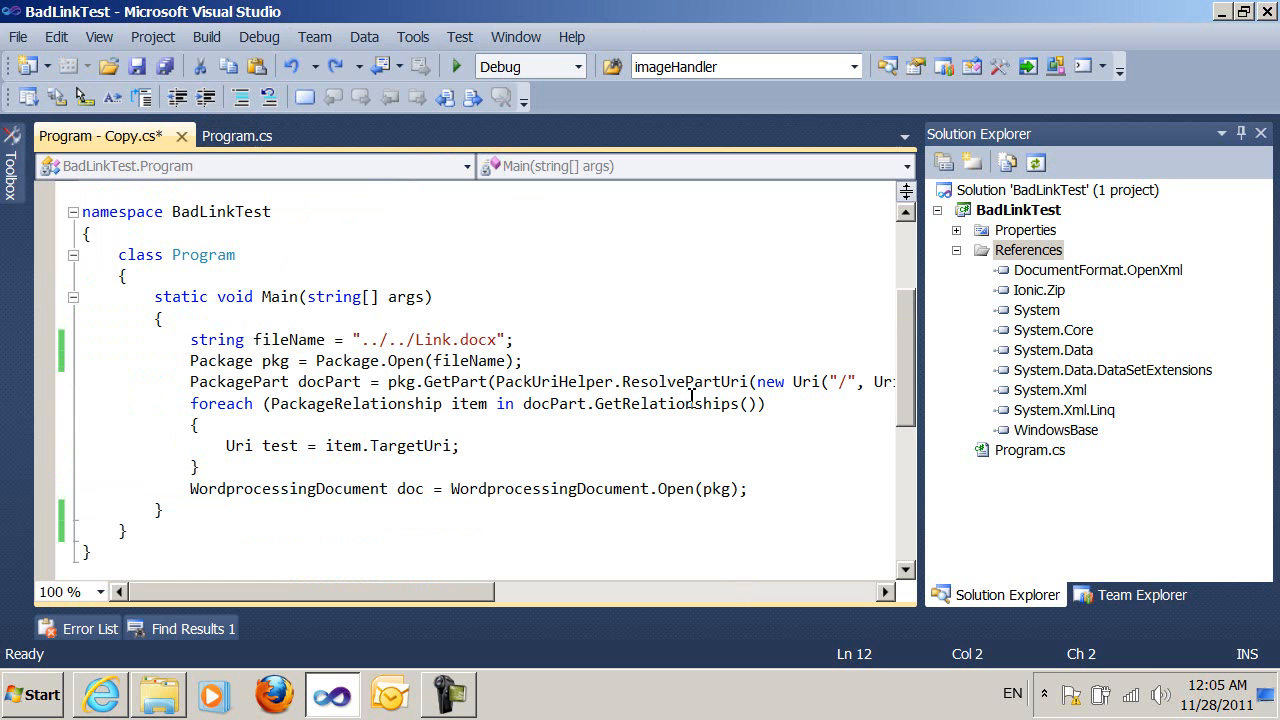
{"action": "mouse_move", "coordinate": [170, 324]}
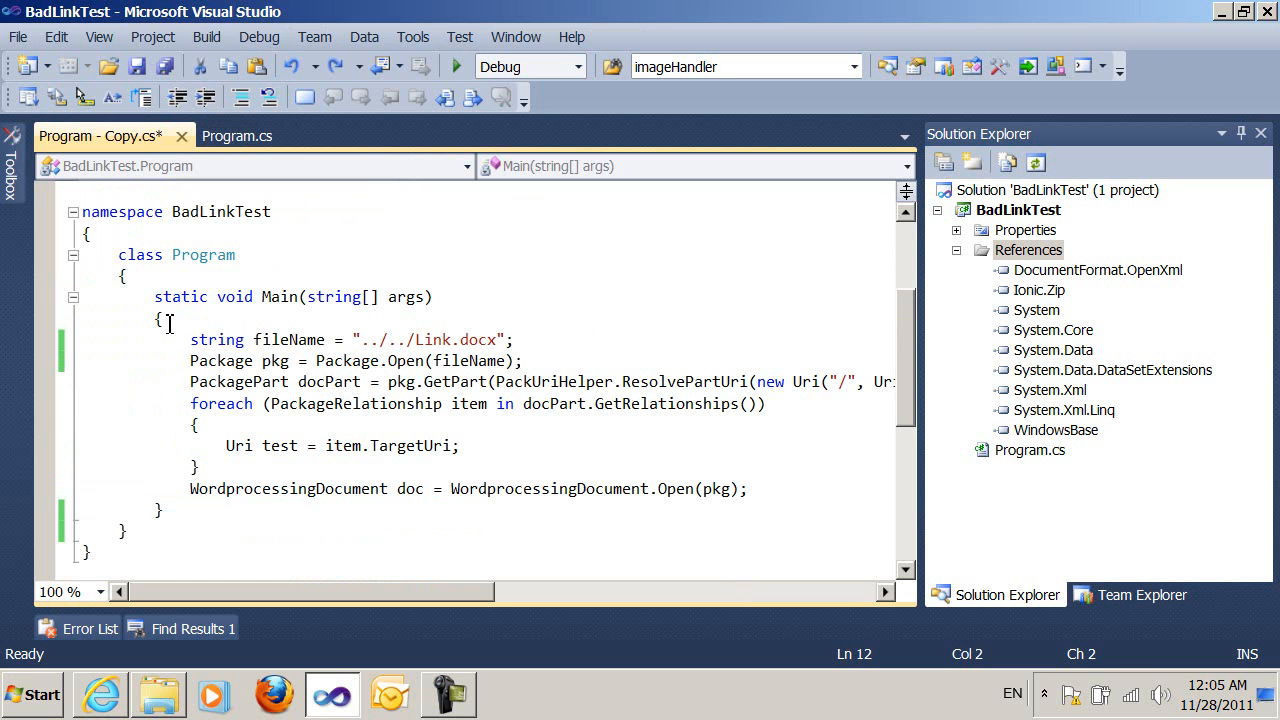
{"action": "mouse_move", "coordinate": [610, 370]}
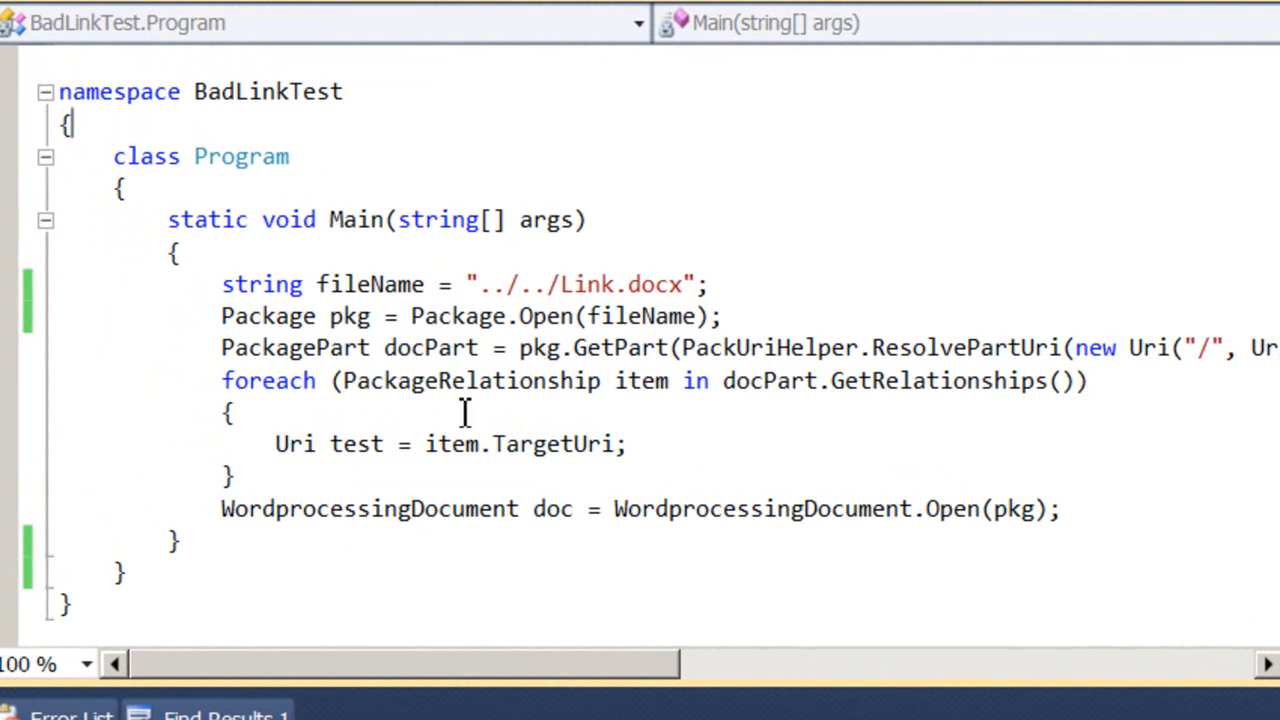
{"action": "mouse_move", "coordinate": [462, 412]}
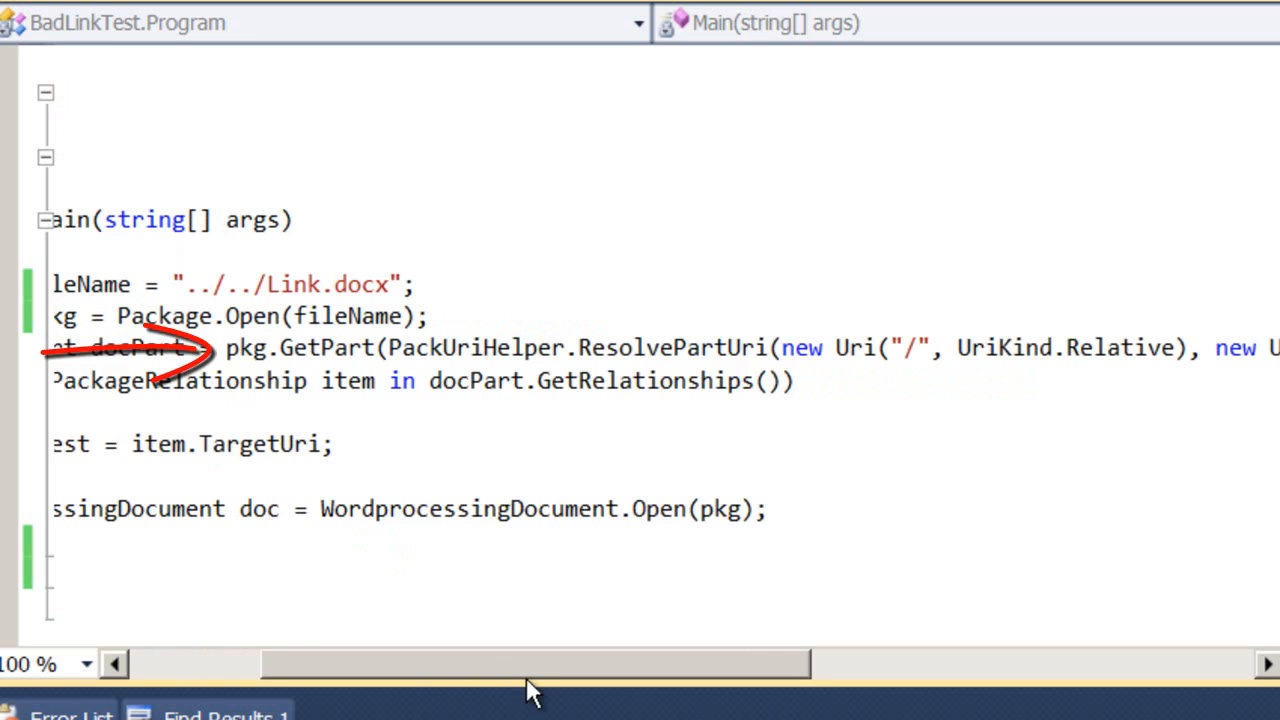
{"action": "scroll", "scroll_direction": "right", "scroll_amount": 3}
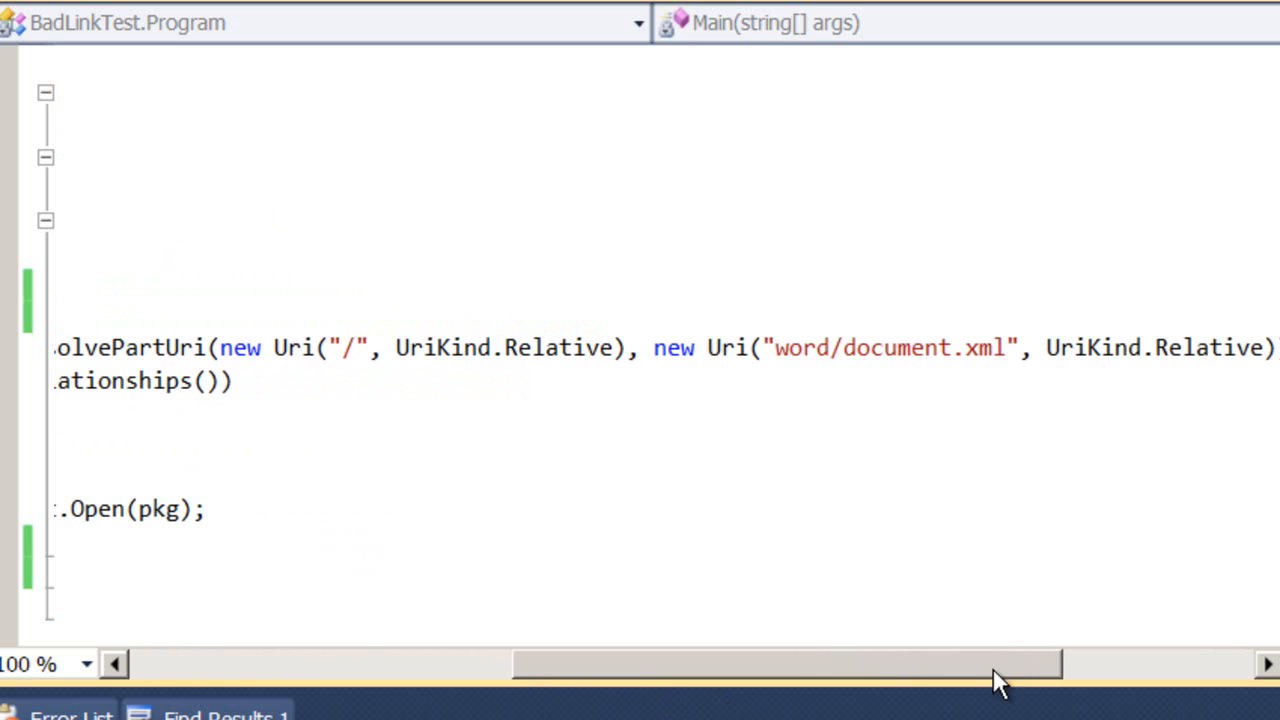
{"action": "left_click_drag", "start_coordinate": [784, 664], "coordinate": [404, 664]}
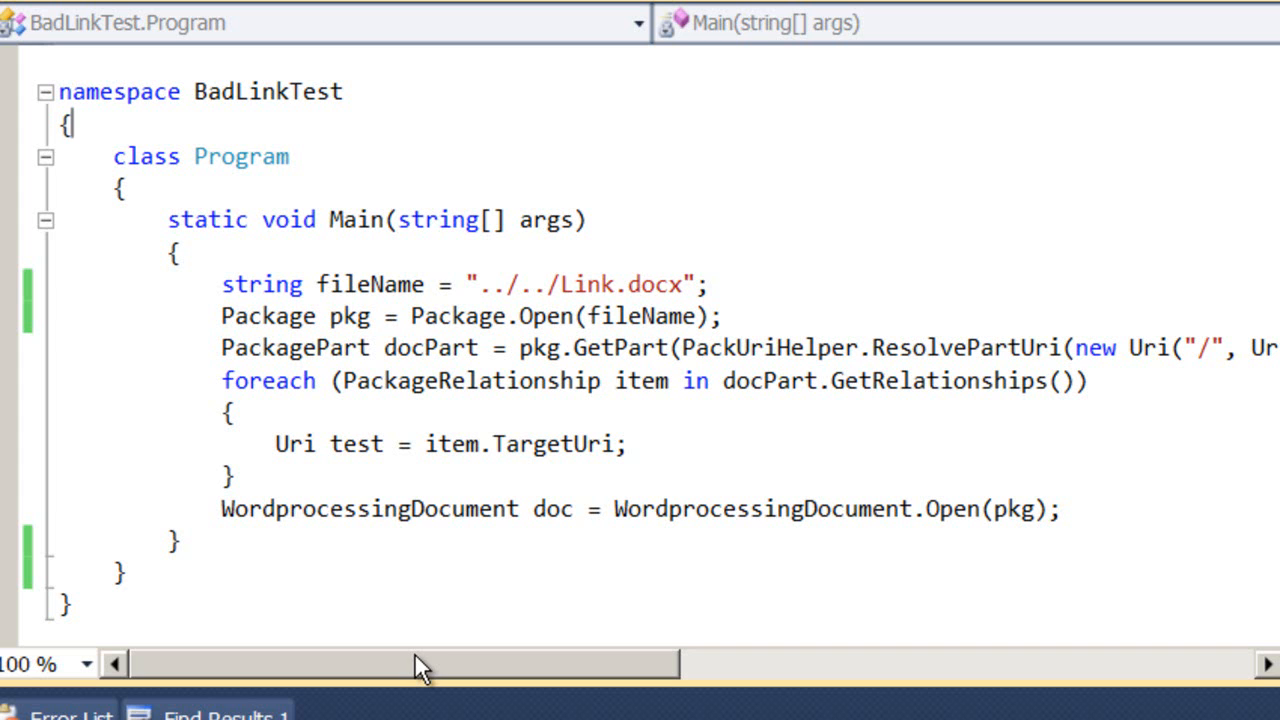
{"action": "mouse_move", "coordinate": [376, 476]}
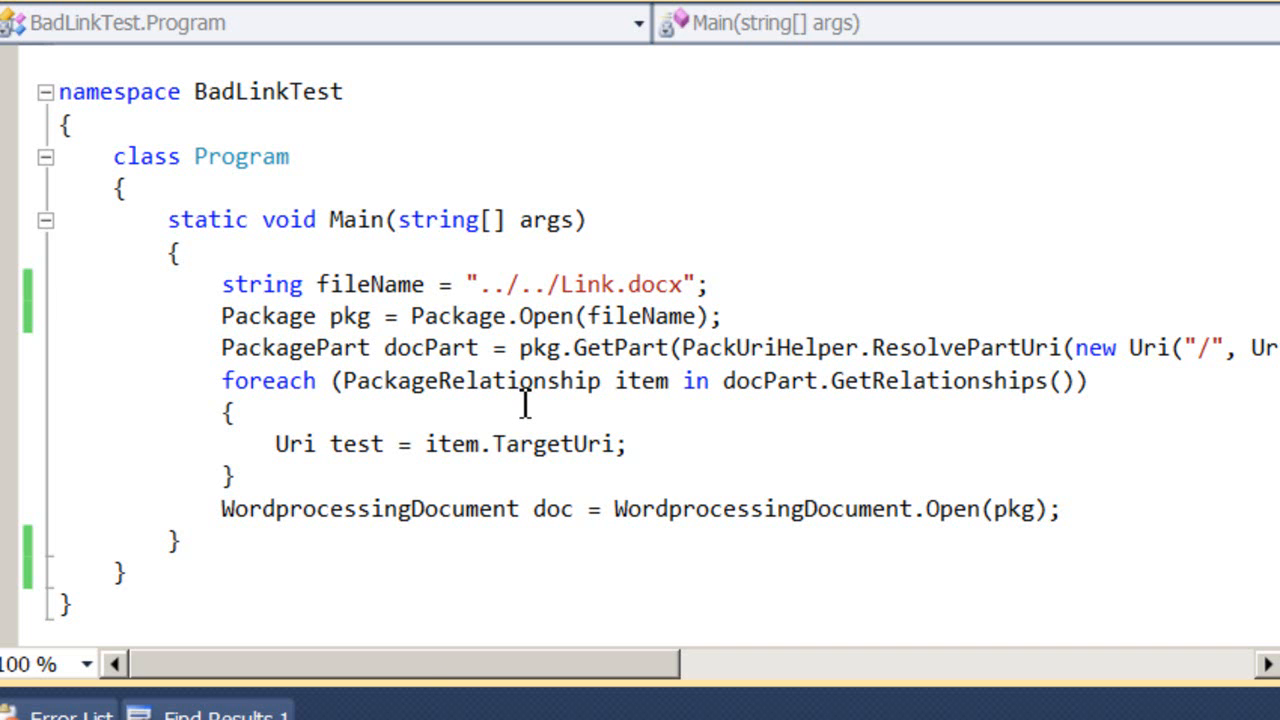
{"action": "left_click", "coordinate": [70, 124]}
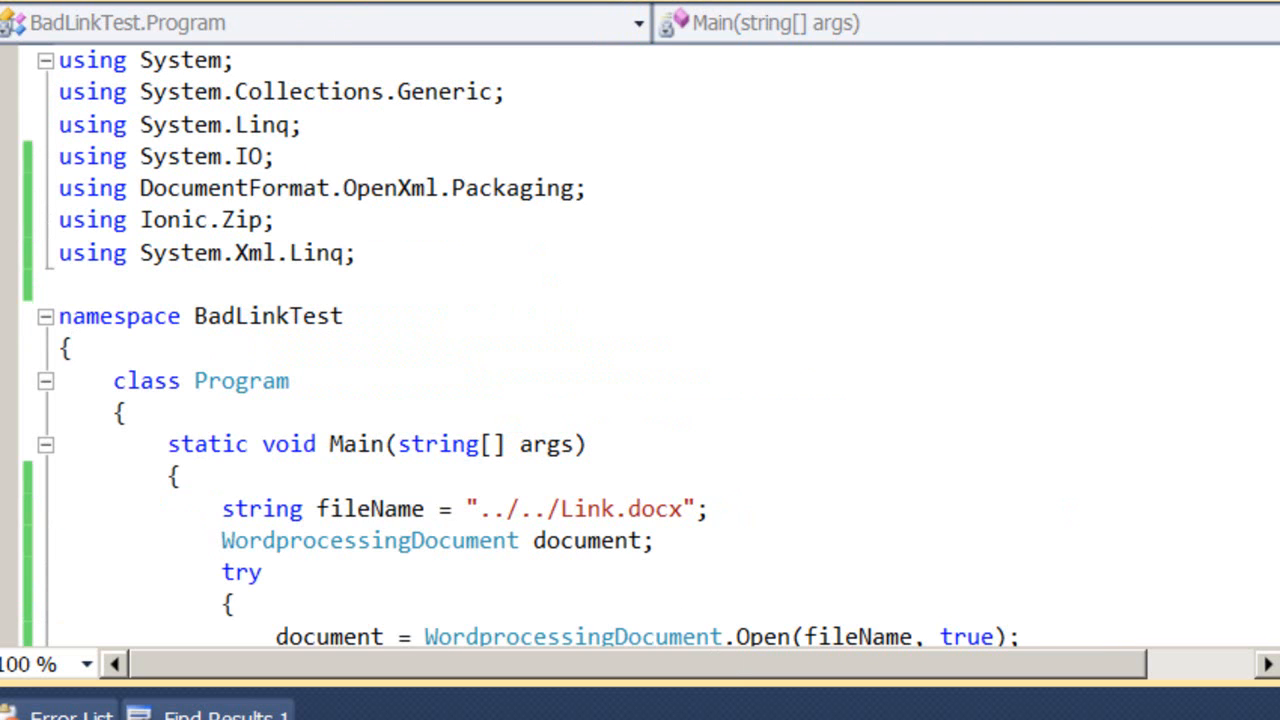
- Review Main's try/catch for UriFormatException that calls Clean(fileName, FixIt) and reopens Link.docx
{"action": "scroll", "scroll_direction": "down", "scroll_amount": 3}
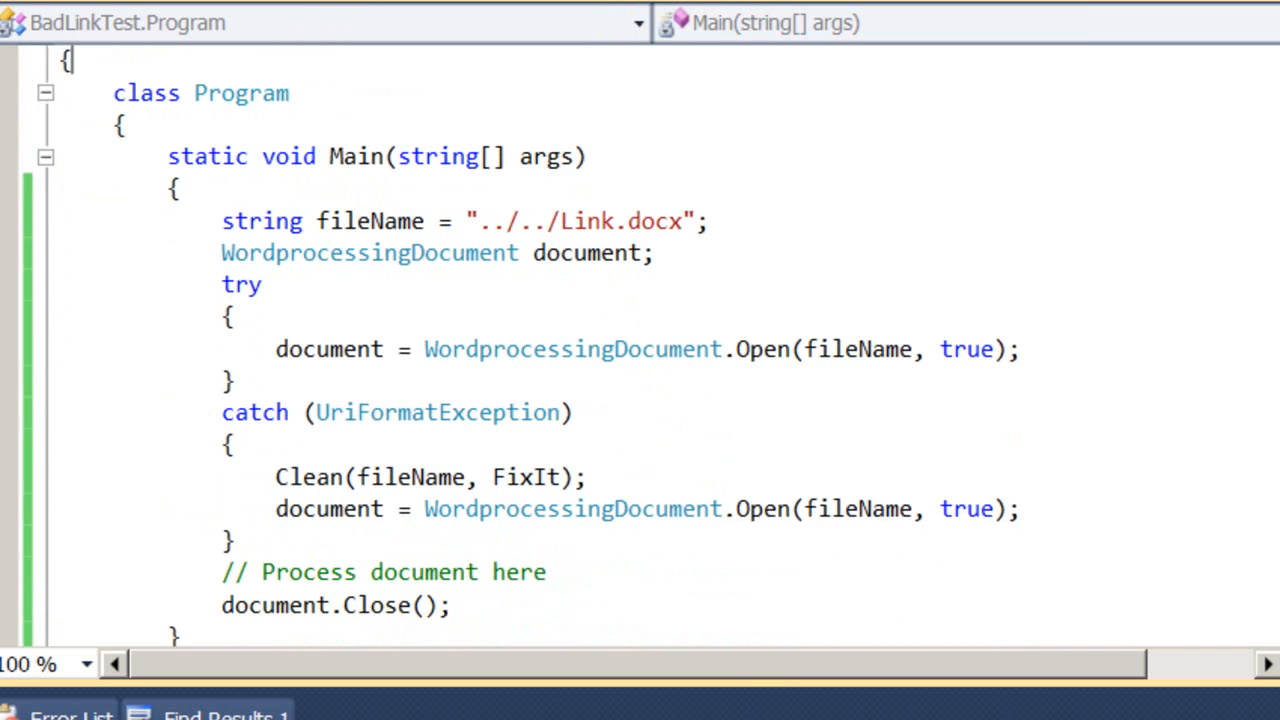
{"action": "scroll", "scroll_direction": "up", "scroll_amount": 3}
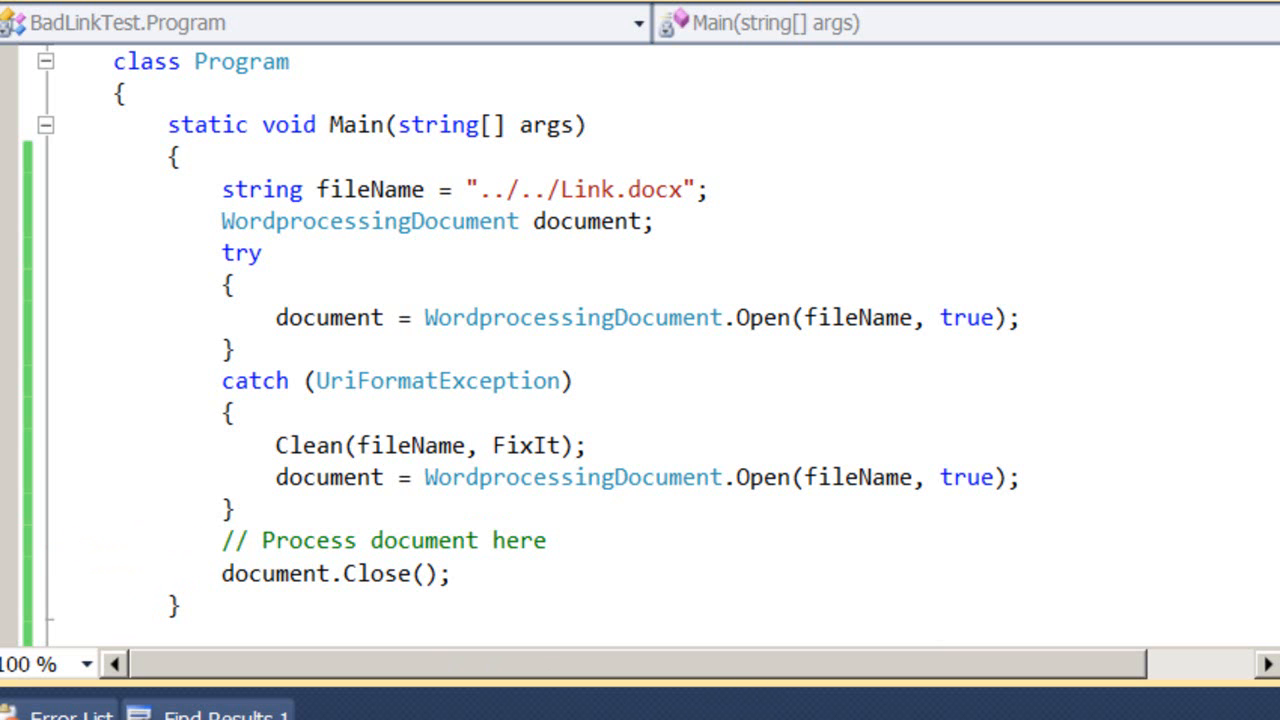
- Scroll through the FixIt and Clean methods, then bring up the BadLinkTest folder with Ionic.Zip.dll
{"action": "scroll", "scroll_direction": "down", "scroll_amount": 3}
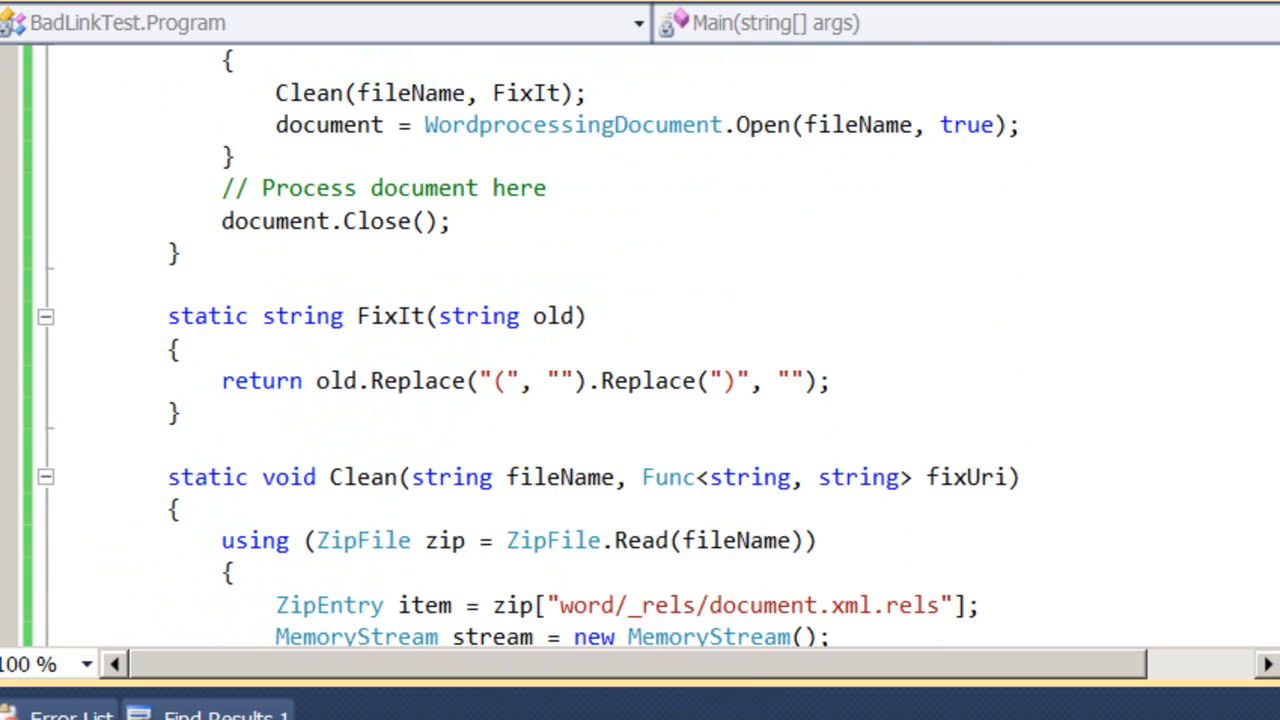
{"action": "scroll", "scroll_direction": "down", "scroll_amount": 3}
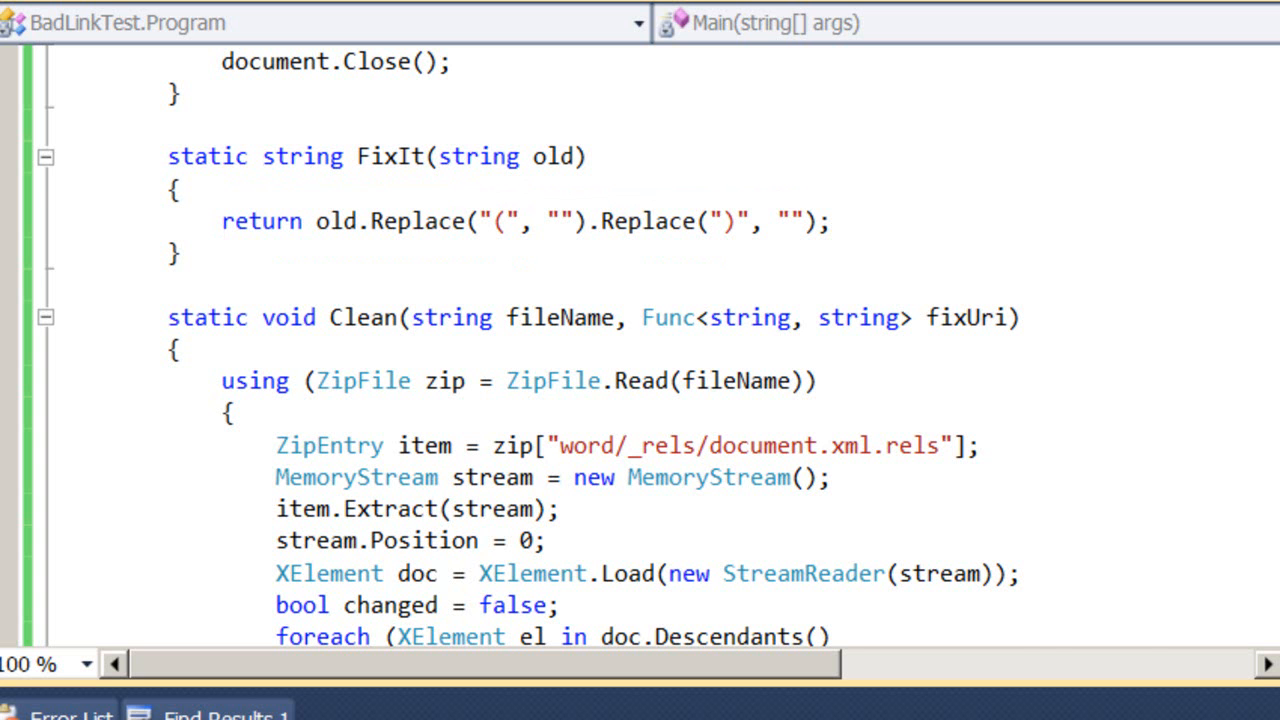
{"action": "scroll", "scroll_direction": "down", "scroll_amount": 3}
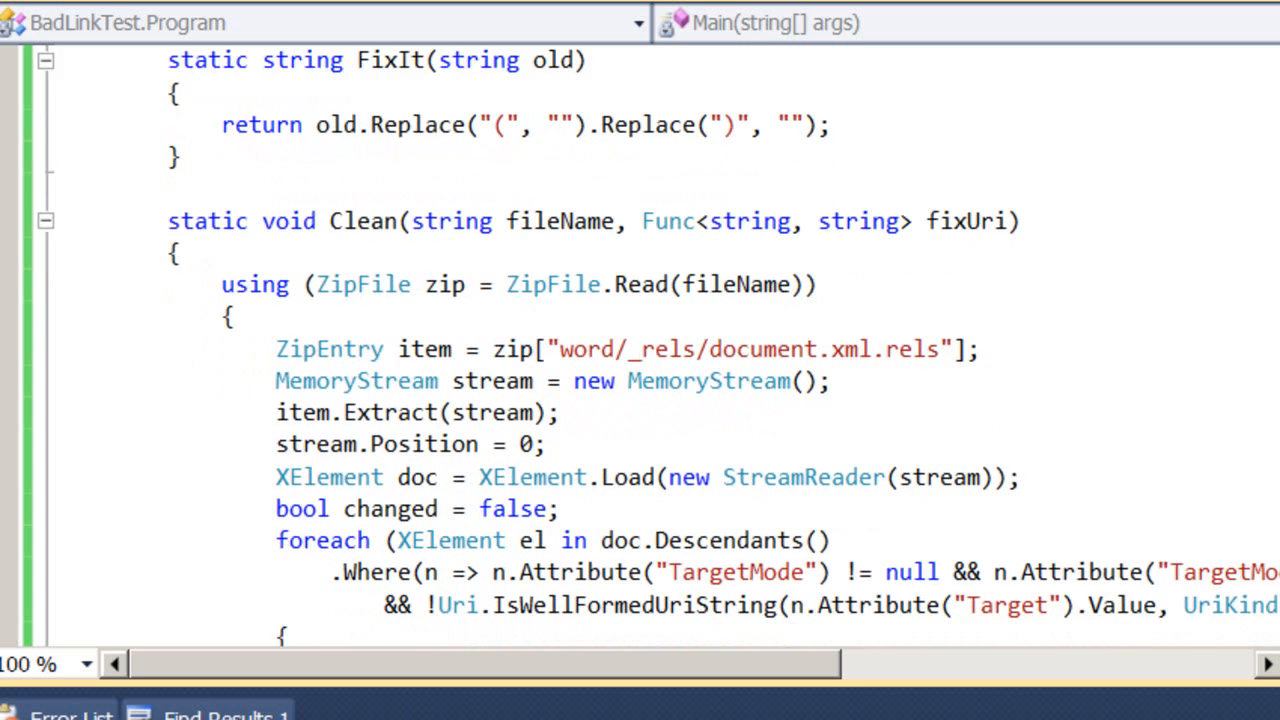
{"action": "scroll", "scroll_direction": "down", "scroll_amount": 3}
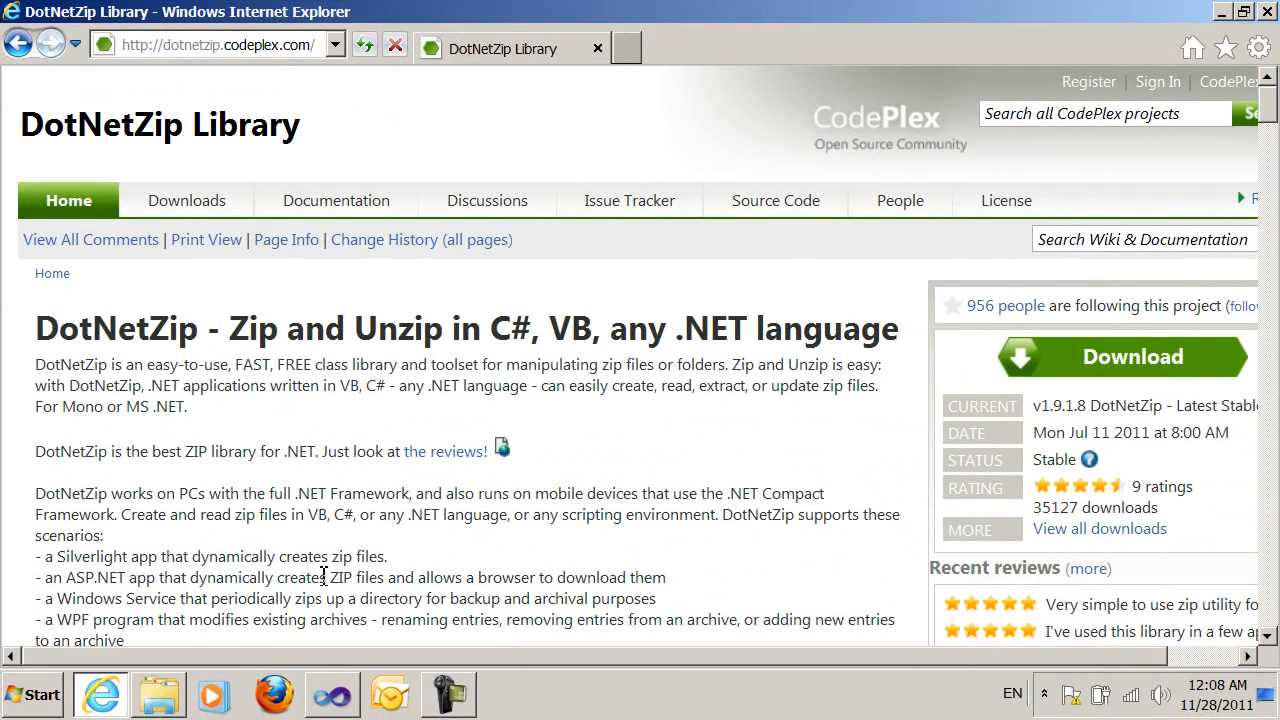
{"action": "mouse_move", "coordinate": [348, 616]}
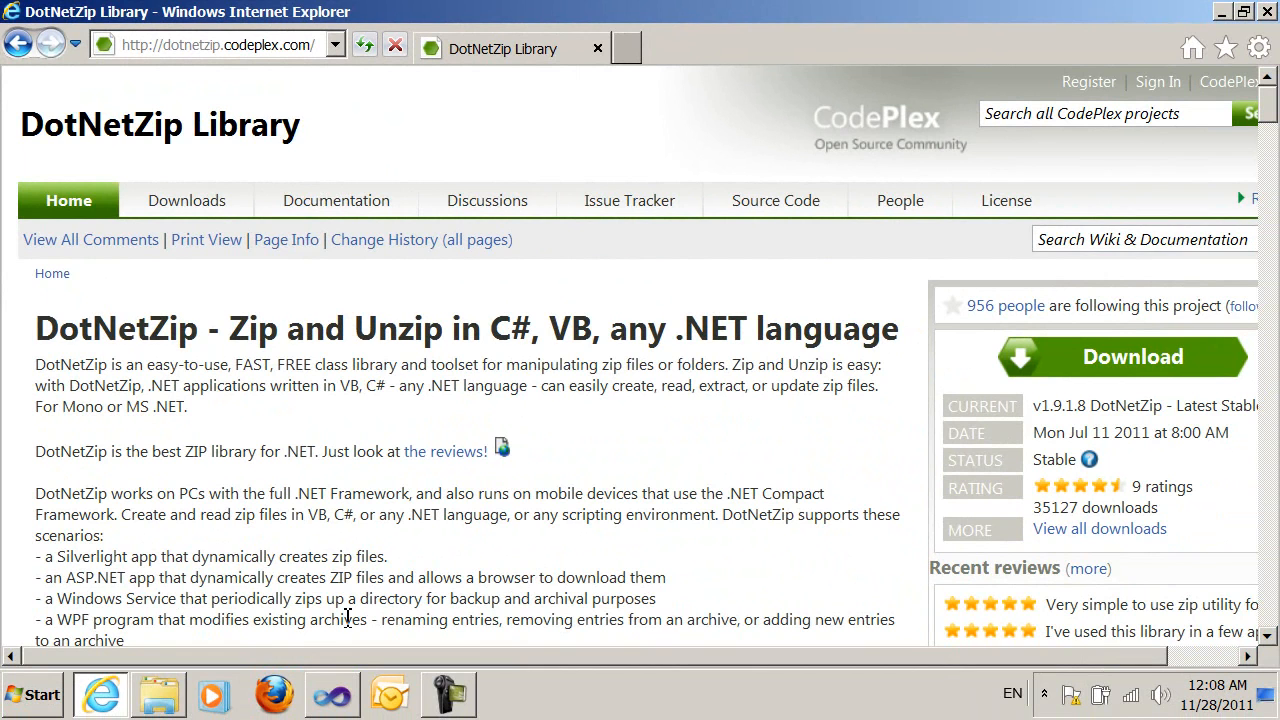
{"action": "left_click", "coordinate": [158, 692]}
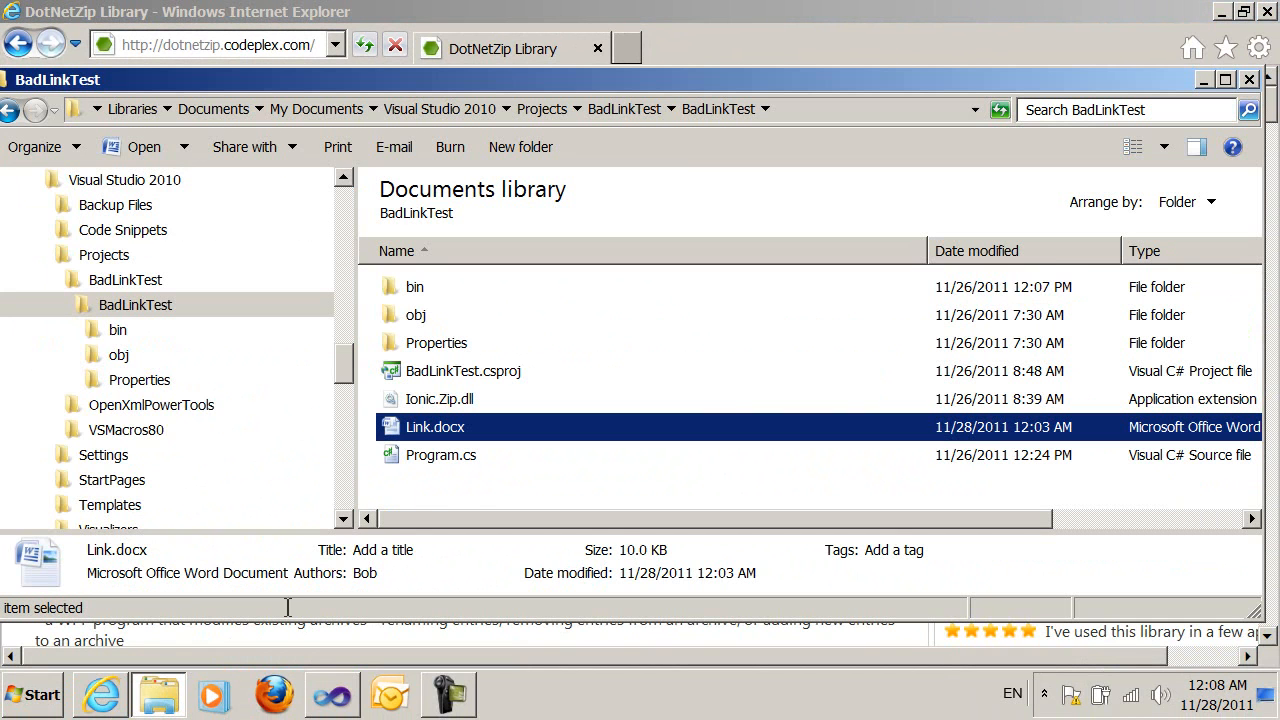
{"action": "mouse_move", "coordinate": [476, 532]}
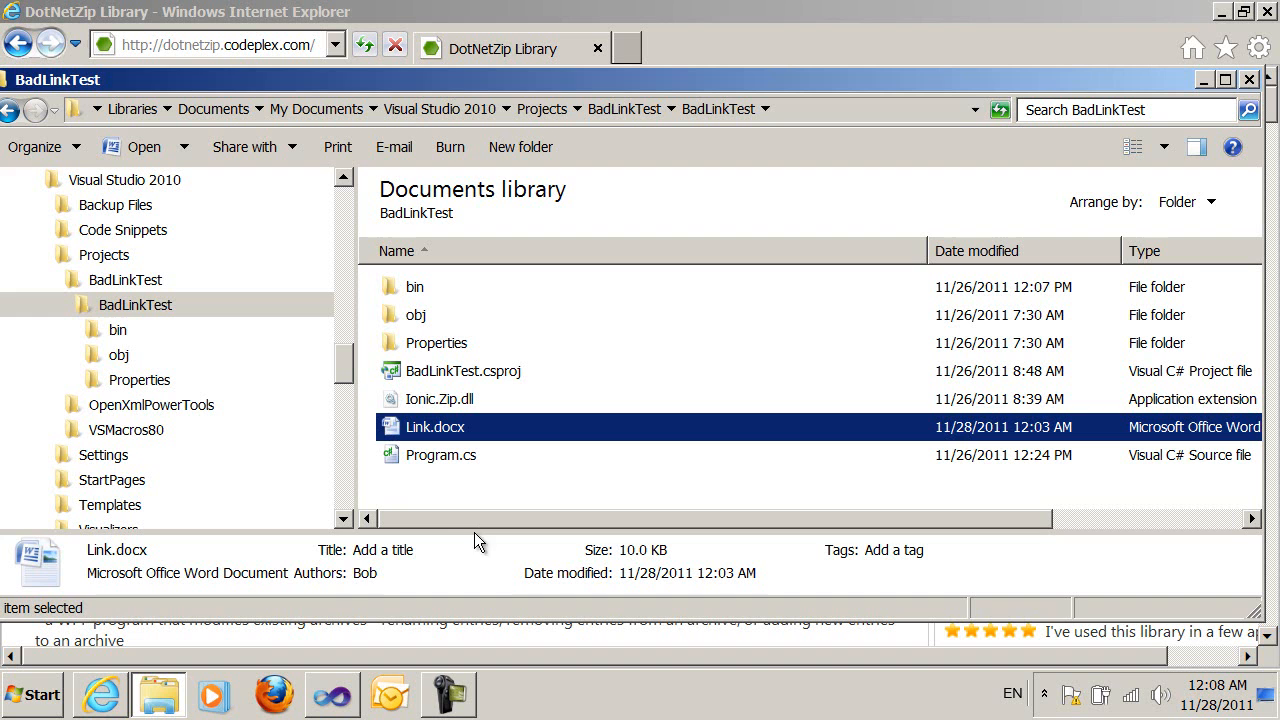
{"action": "mouse_move", "coordinate": [156, 692]}
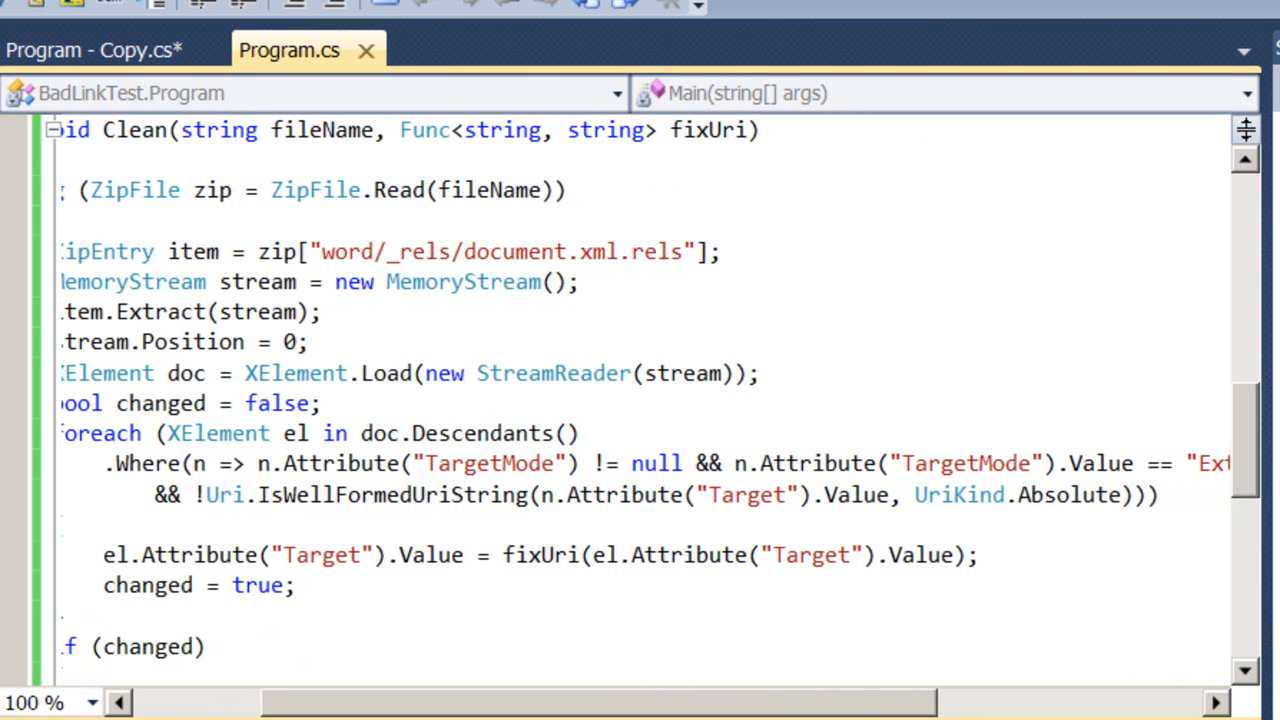
- Inspect Clean's filter selecting External relationships whose Target isn't a well-formed absolute URI
{"action": "scroll", "scroll_direction": "right", "scroll_amount": 3}
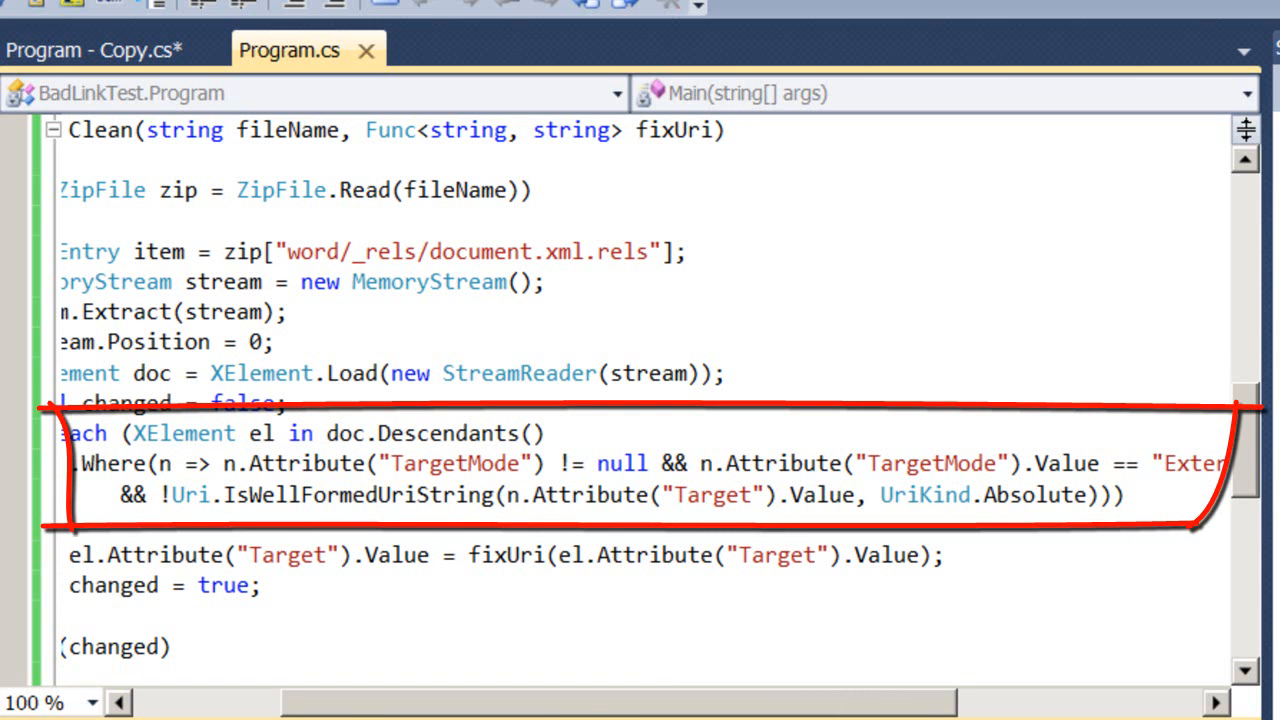
{"action": "mouse_move", "coordinate": [816, 710]}
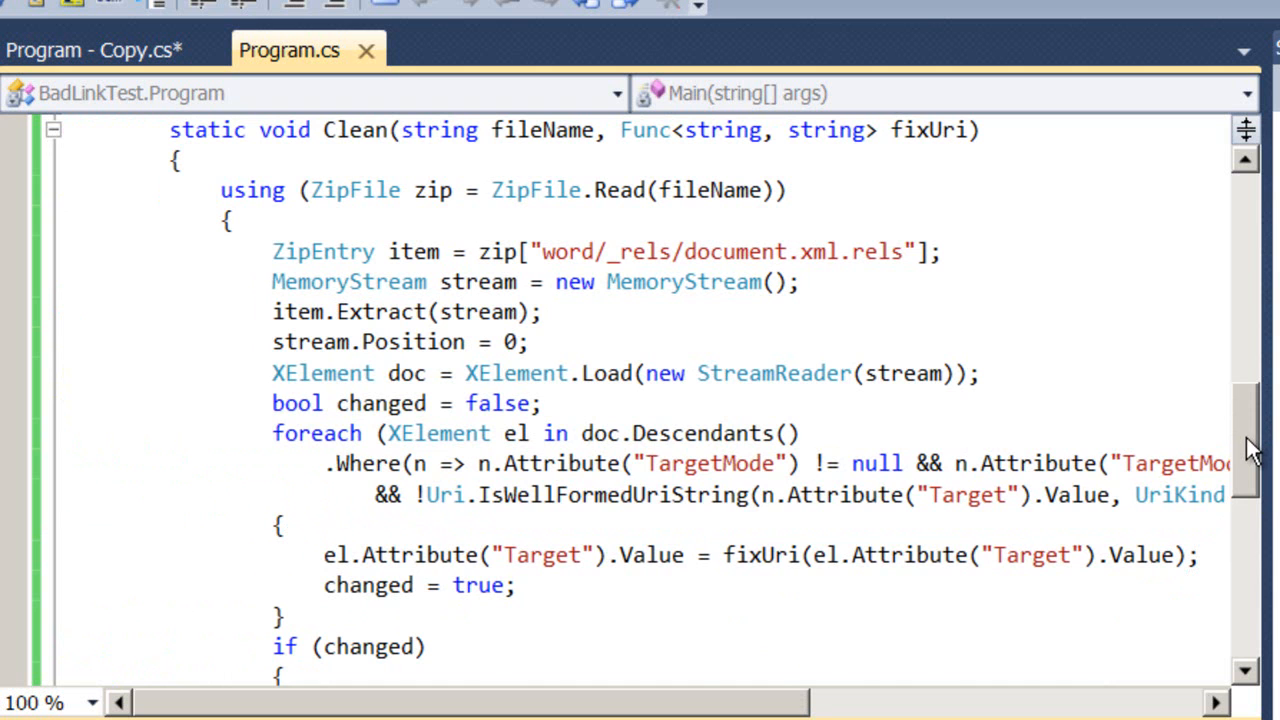
{"action": "scroll", "scroll_direction": "down", "scroll_amount": 3}
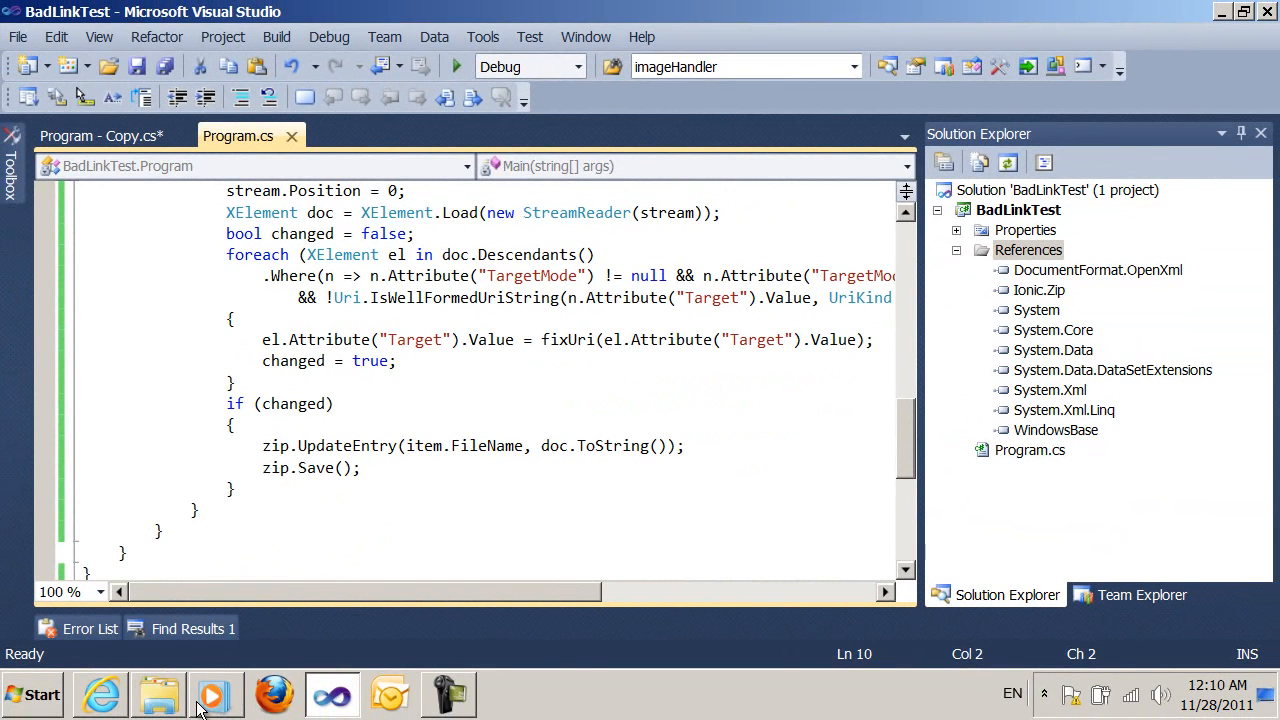
{"action": "mouse_move", "coordinate": [160, 694]}
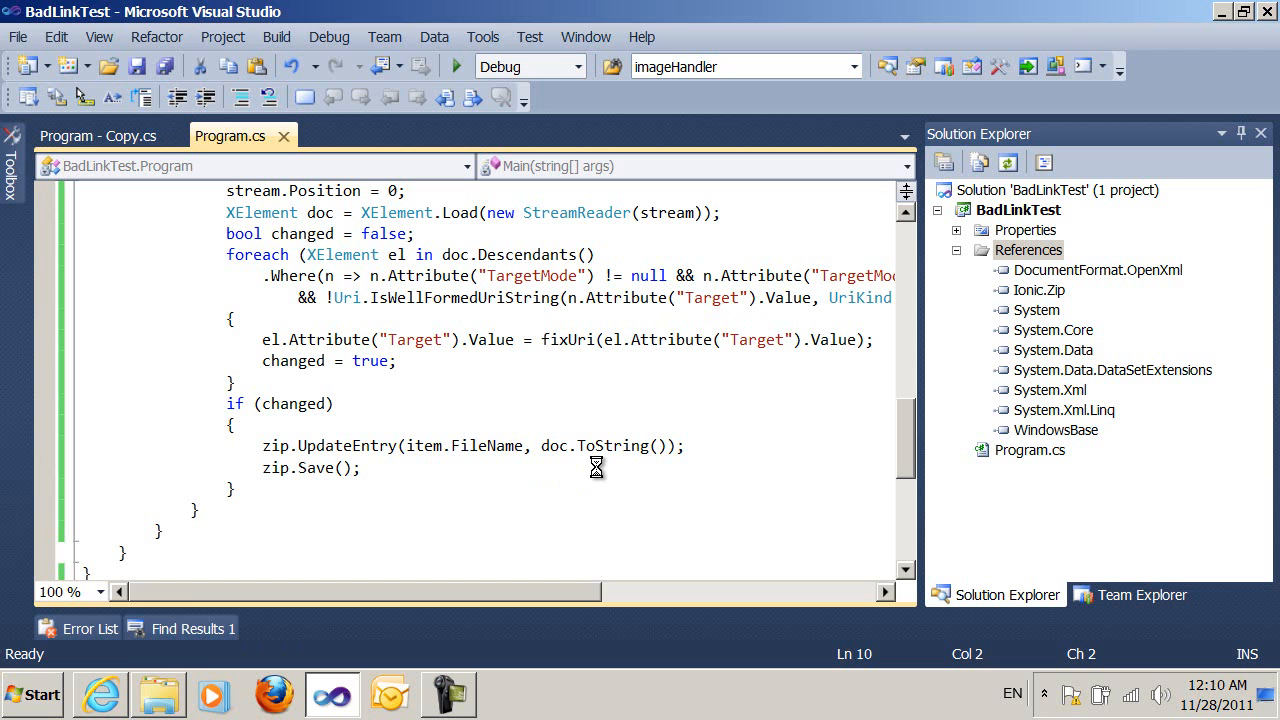
- Run the program to rewrite Link.docx, then launch the rewritten file from the BadLinkTest folder in Word
{"action": "left_click", "coordinate": [456, 68]}
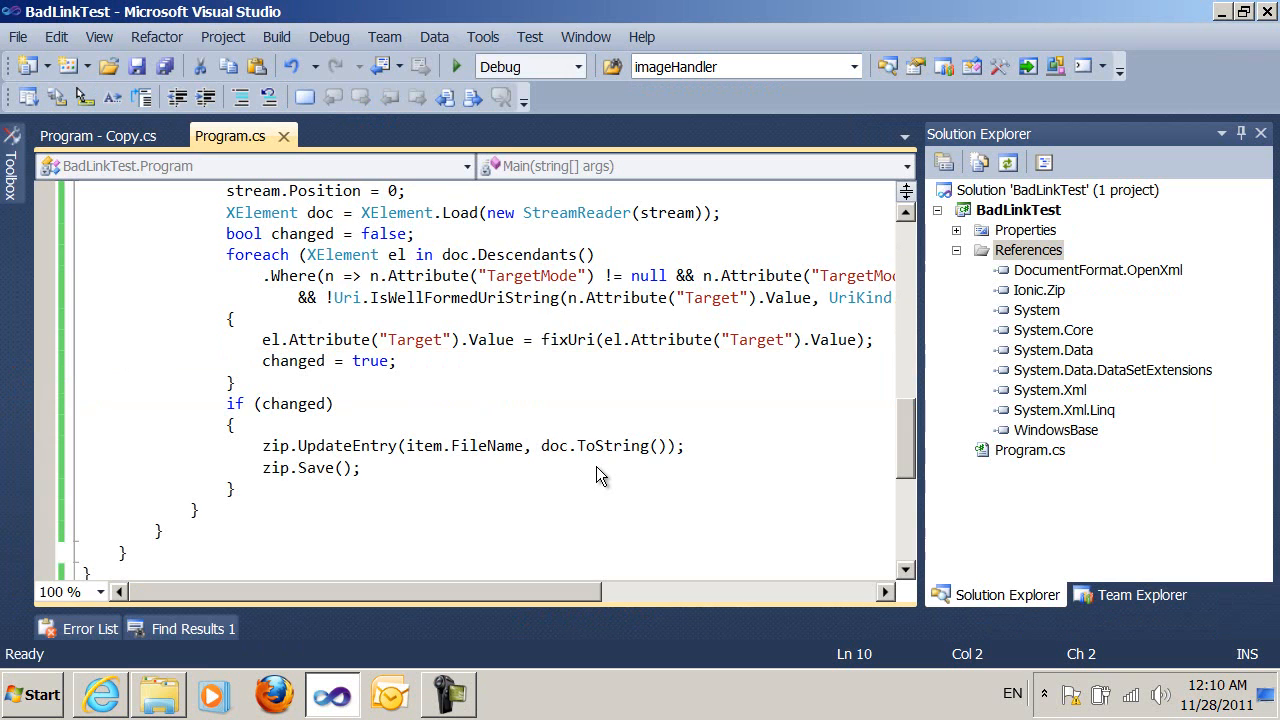
{"action": "mouse_move", "coordinate": [160, 692]}
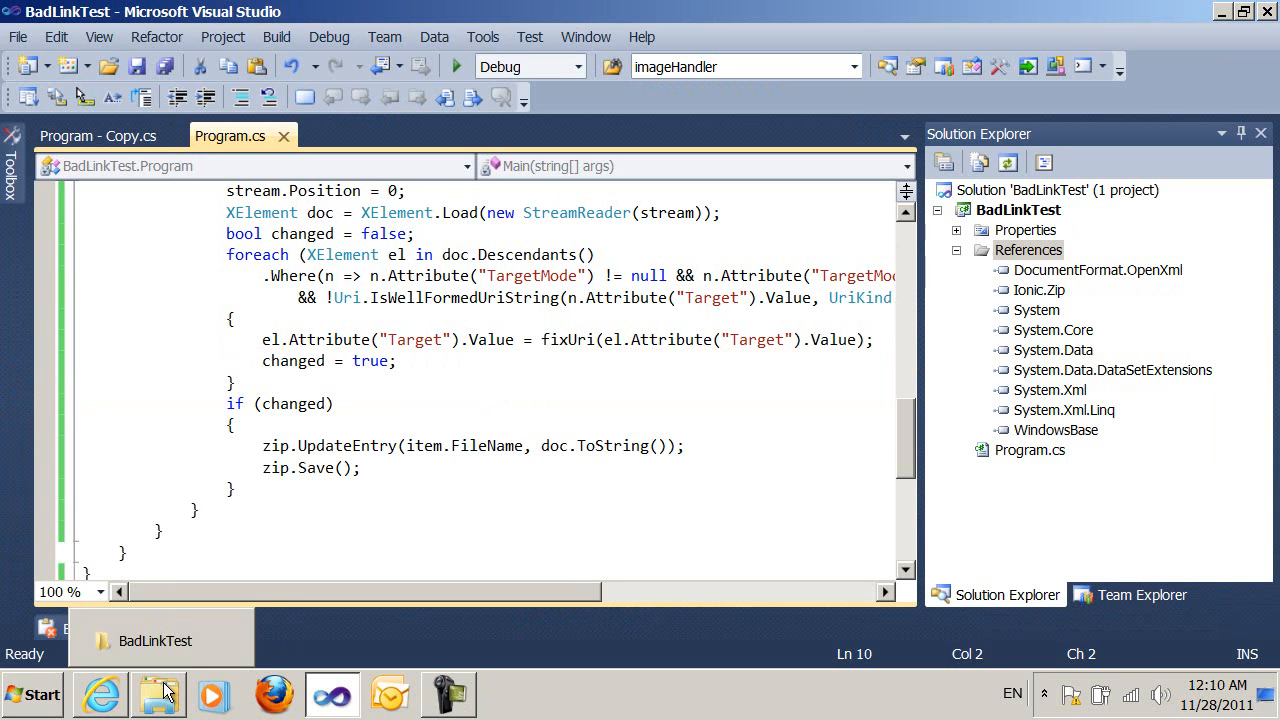
{"action": "left_click", "coordinate": [158, 694]}
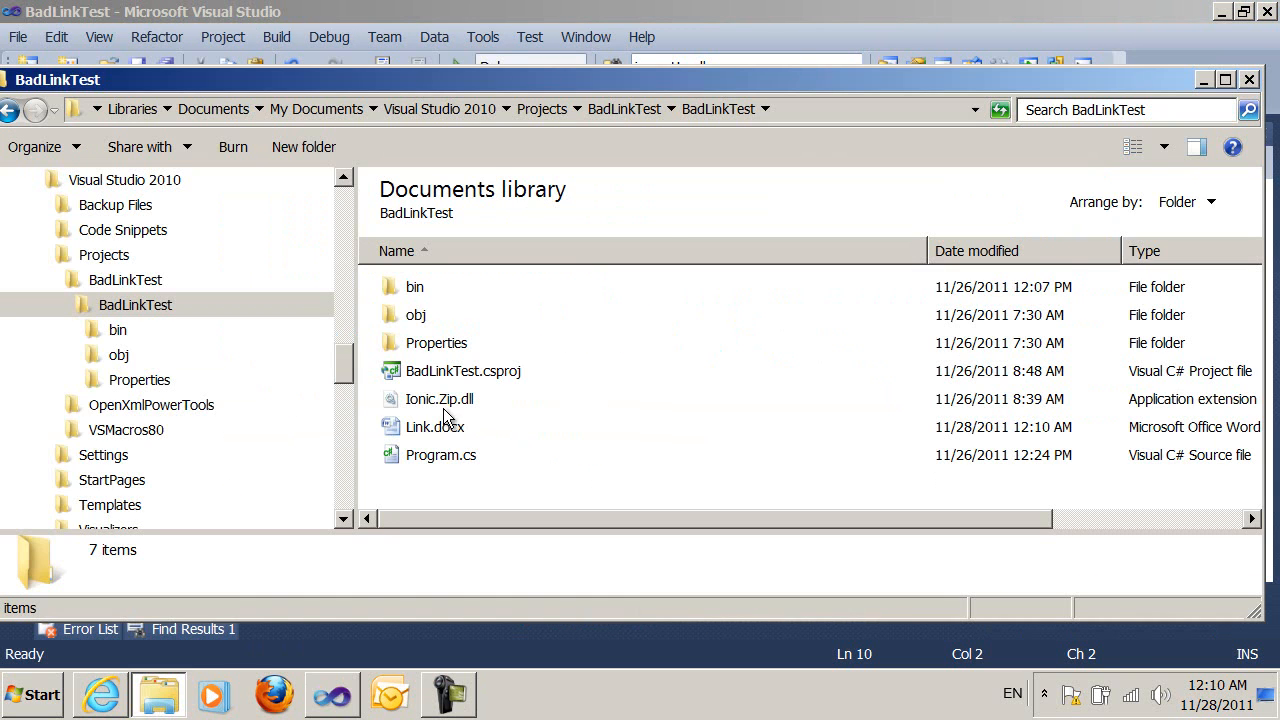
{"action": "mouse_move", "coordinate": [590, 448]}
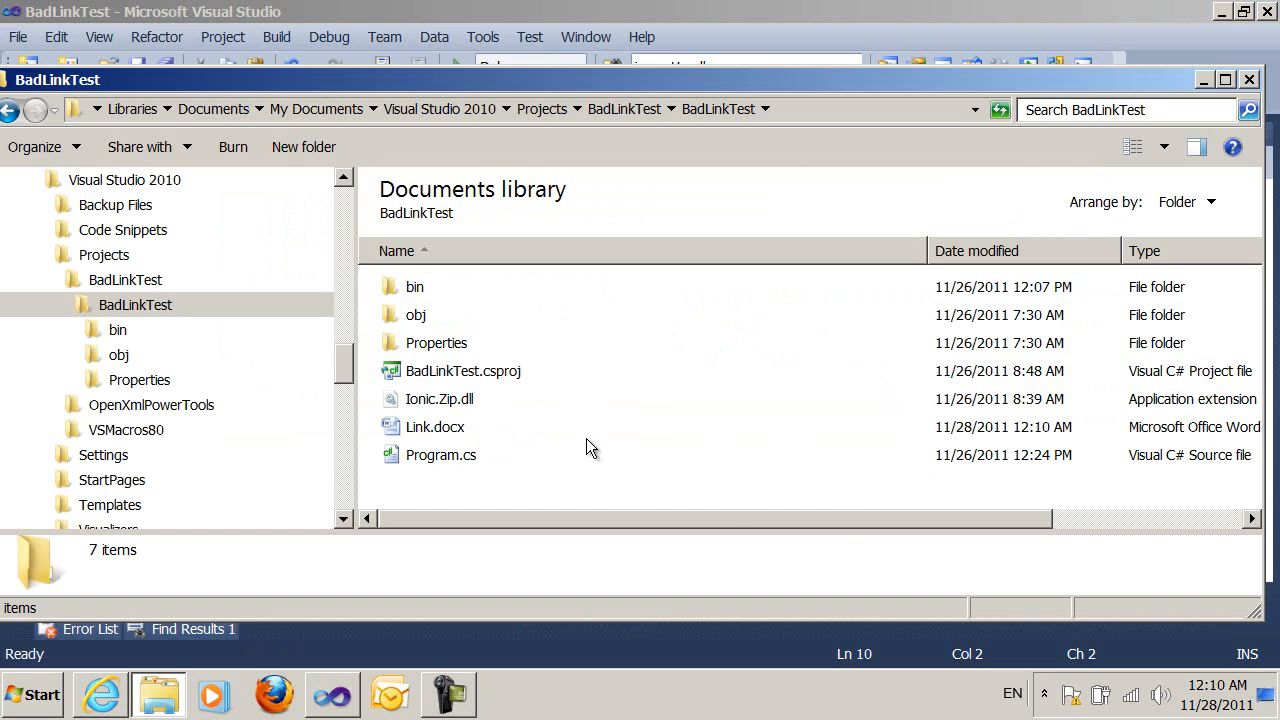
{"action": "double_click", "coordinate": [436, 428]}
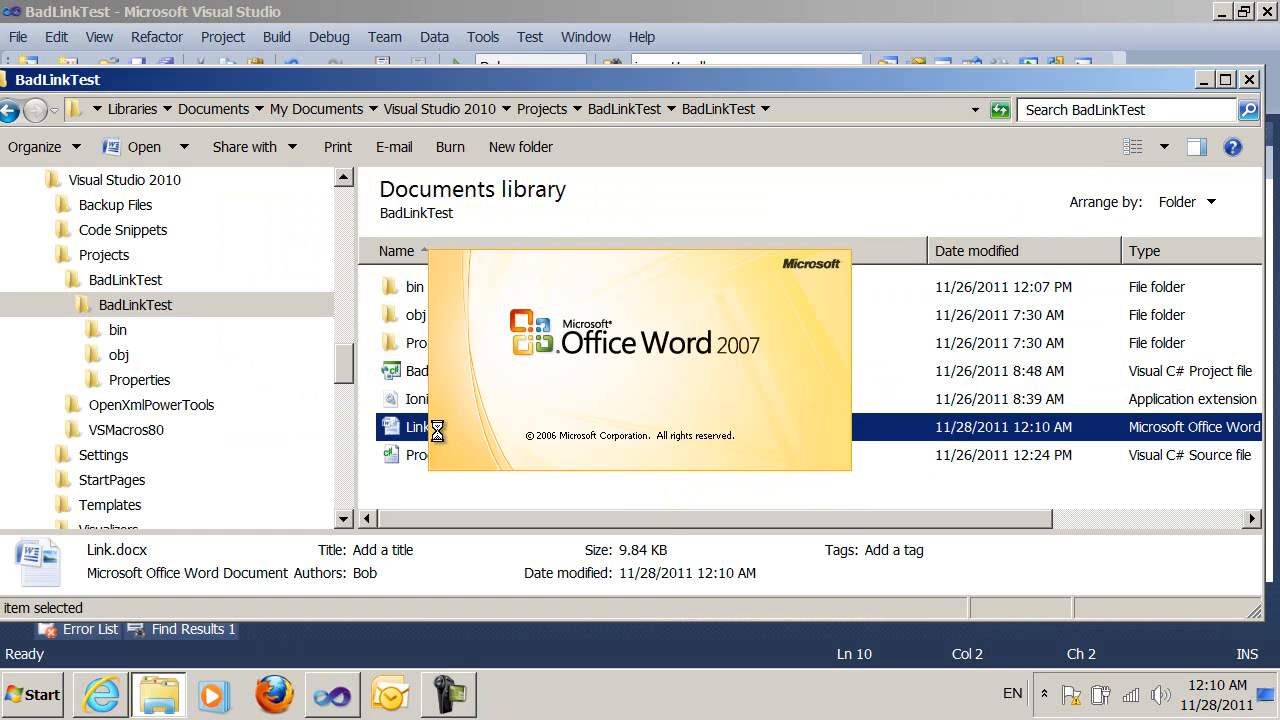
{"action": "double_click", "coordinate": [416, 428]}
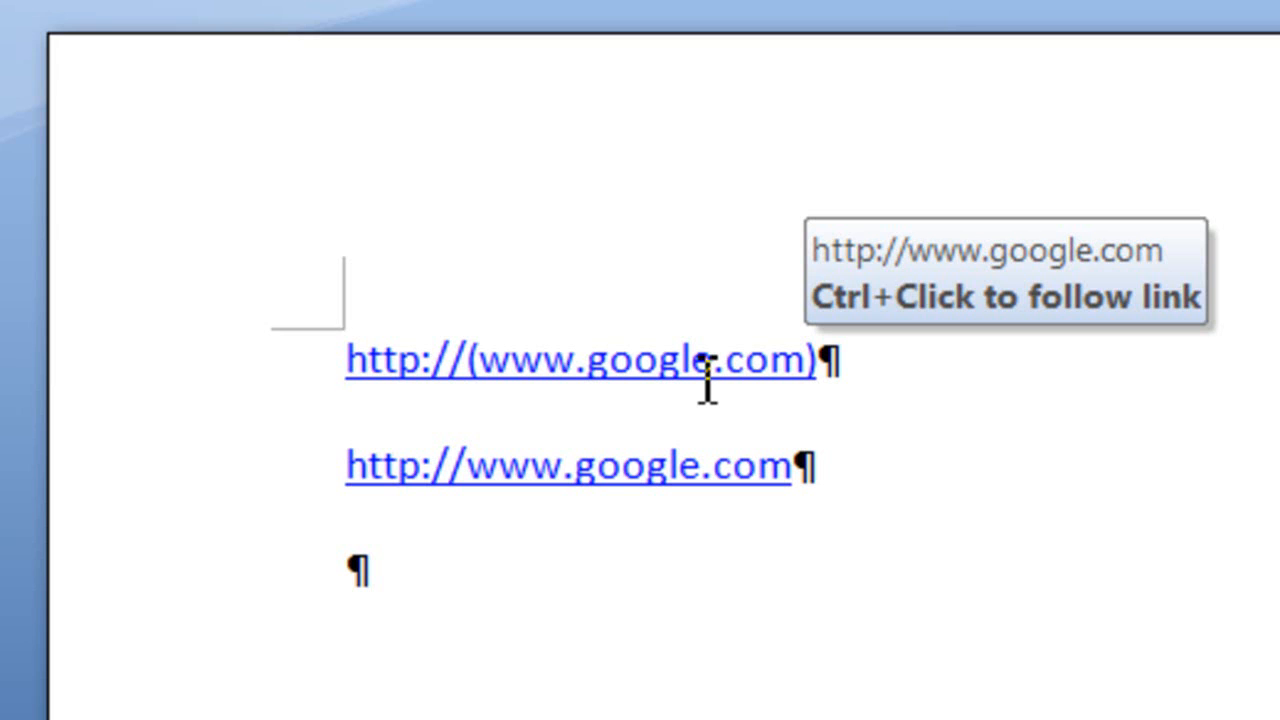
{"action": "mouse_move", "coordinate": [1036, 452]}
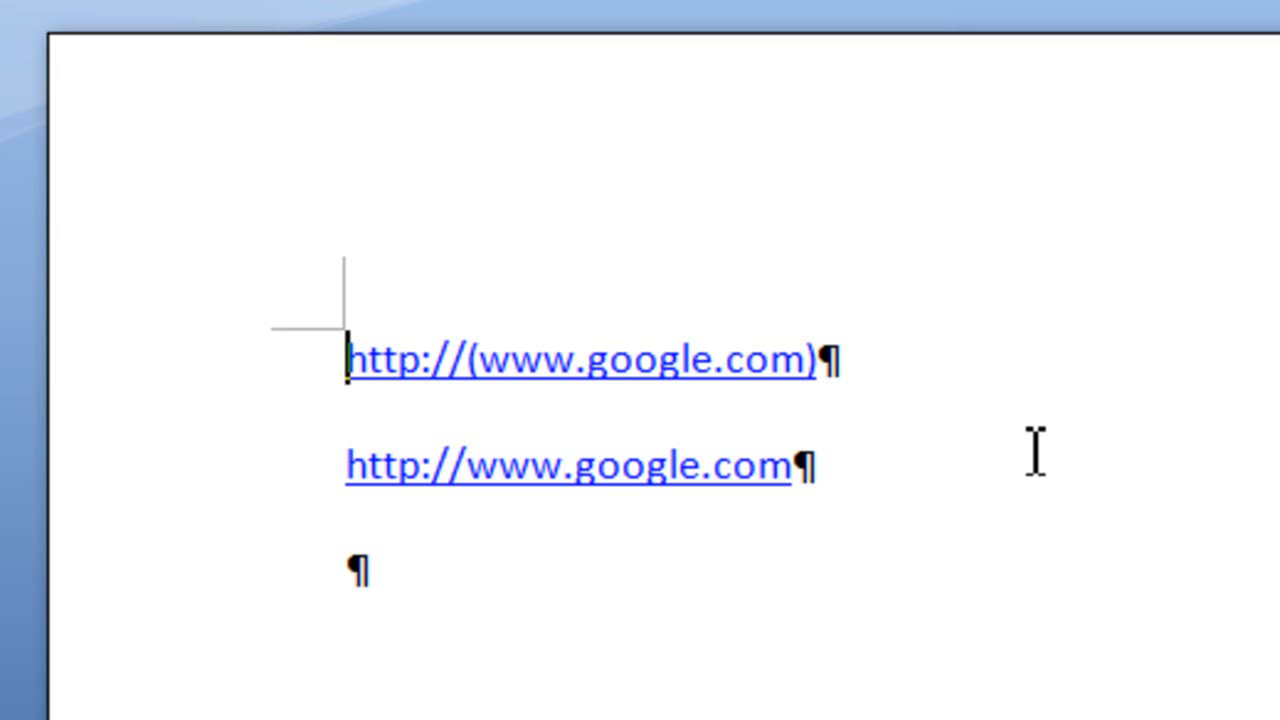